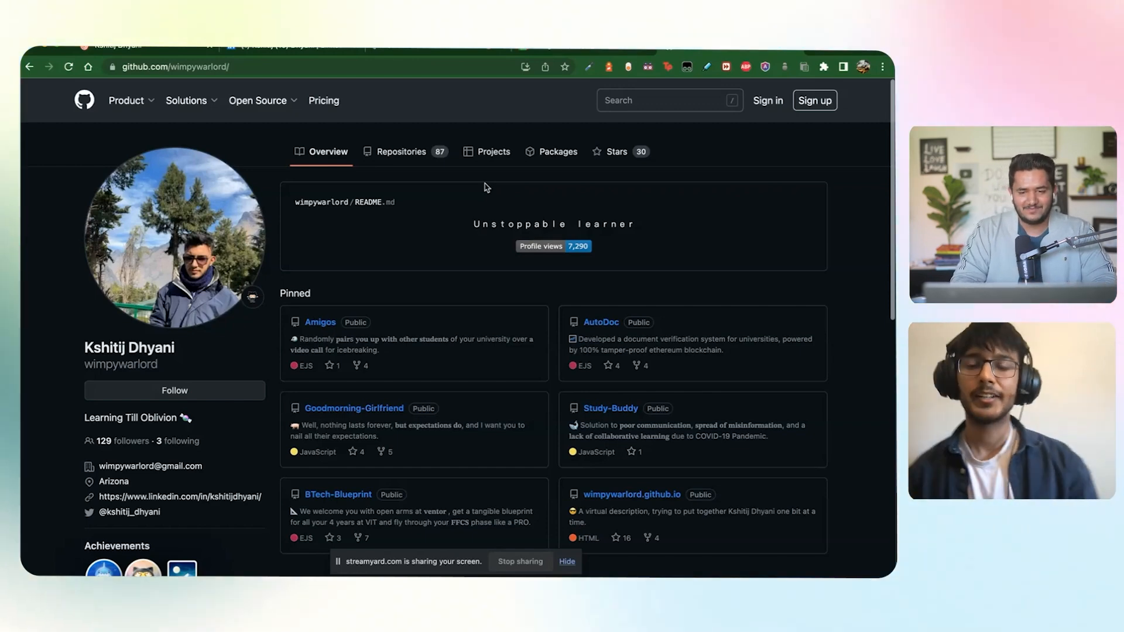
# From the wimpywarlord profile, open the pinned Amigos repository in a new tab.
pyautogui.scroll(-3)
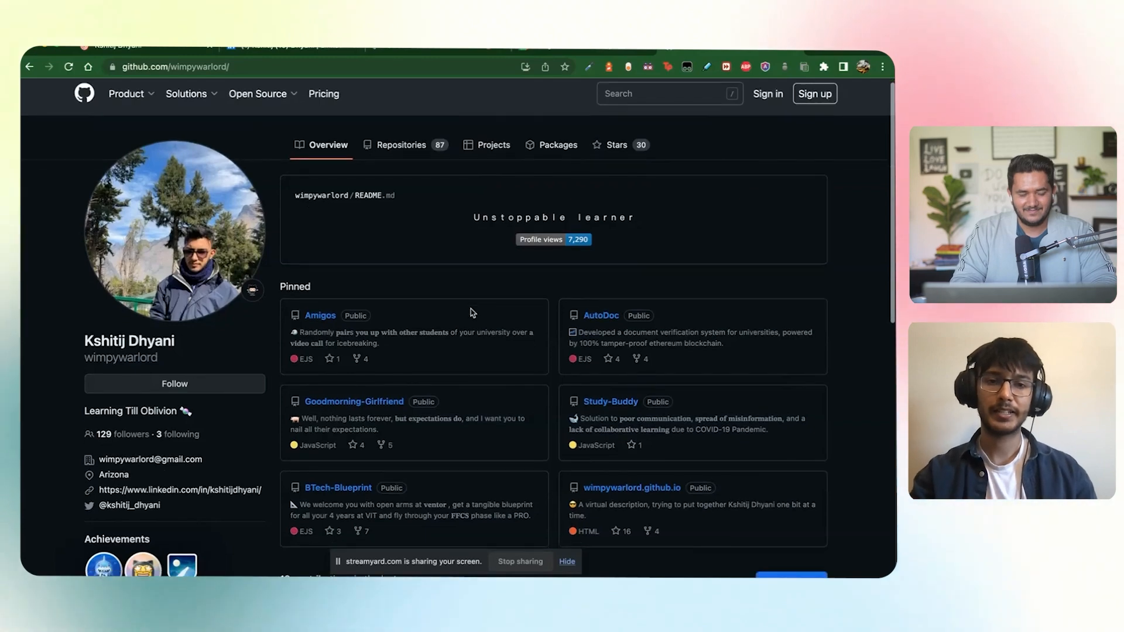
pyautogui.scroll(-3)
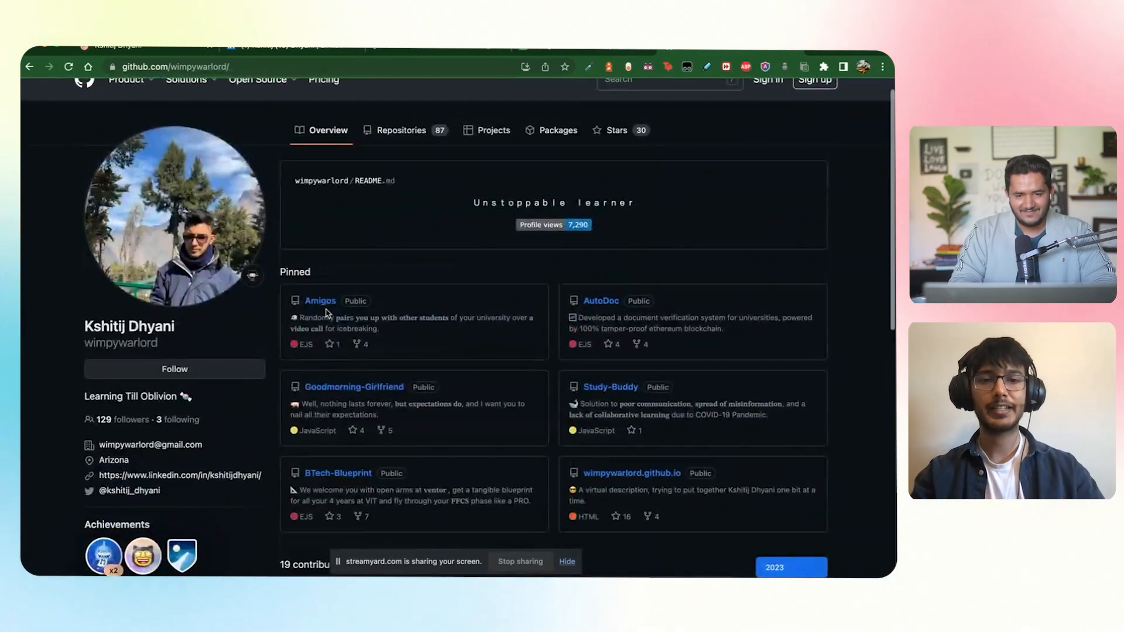
pyautogui.rightClick(319, 301)
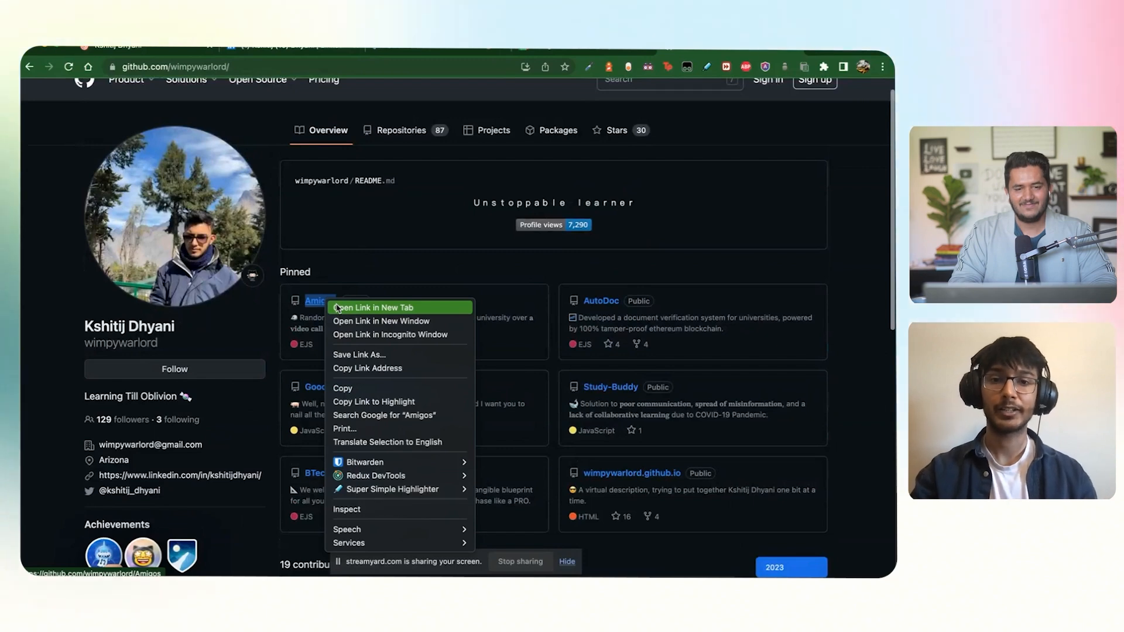
pyautogui.click(493, 259)
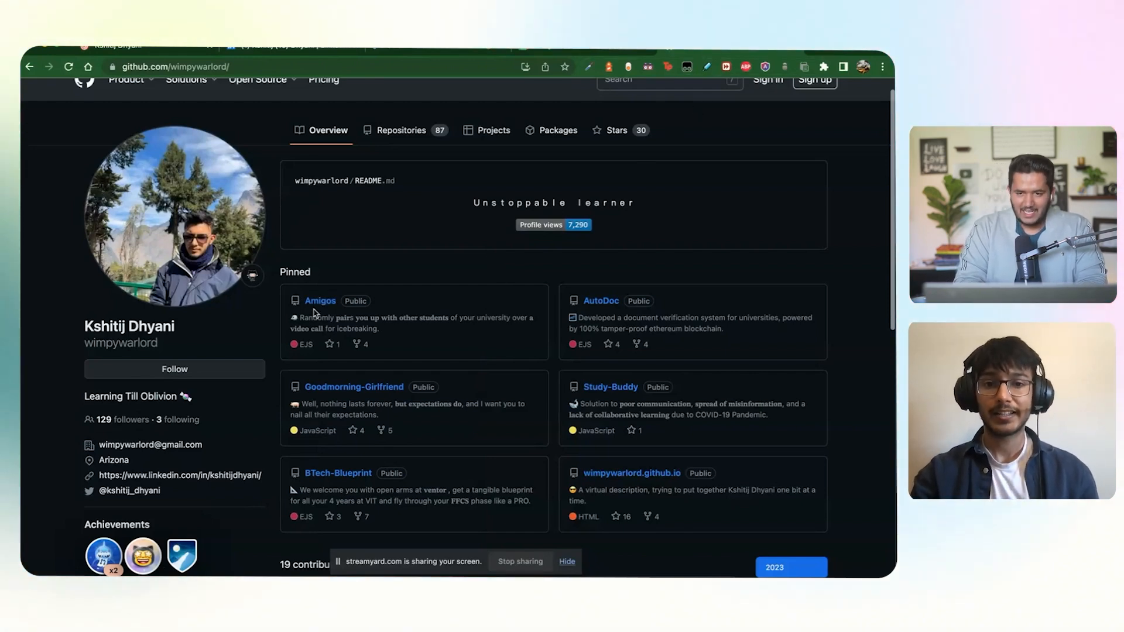
# On the Amigos repo page, open the amigos-icebreaker.herokuapp.com live site.
pyautogui.click(319, 300)
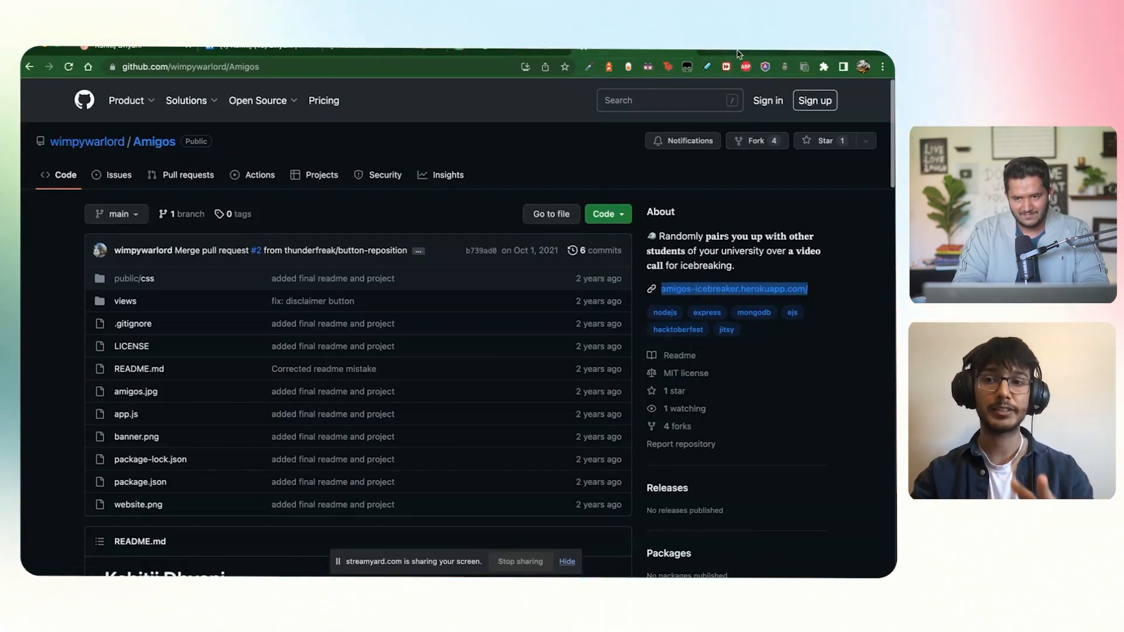
pyautogui.click(735, 289)
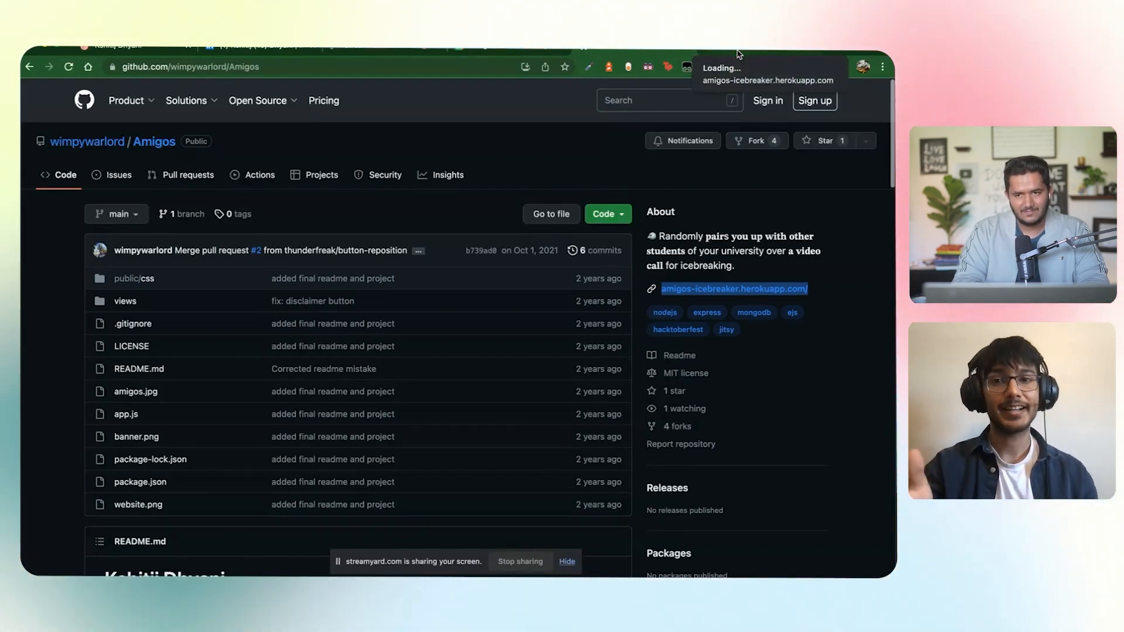
# Check the live Amigos registration-number page, then return to the GitHub repository.
pyautogui.click(734, 289)
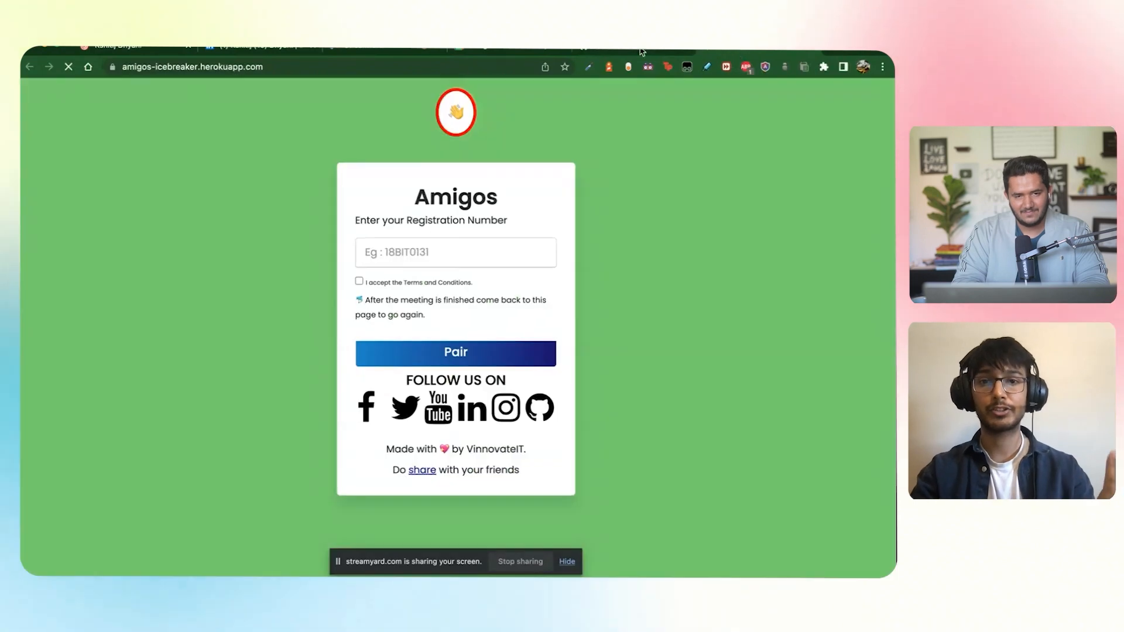
pyautogui.click(455, 209)
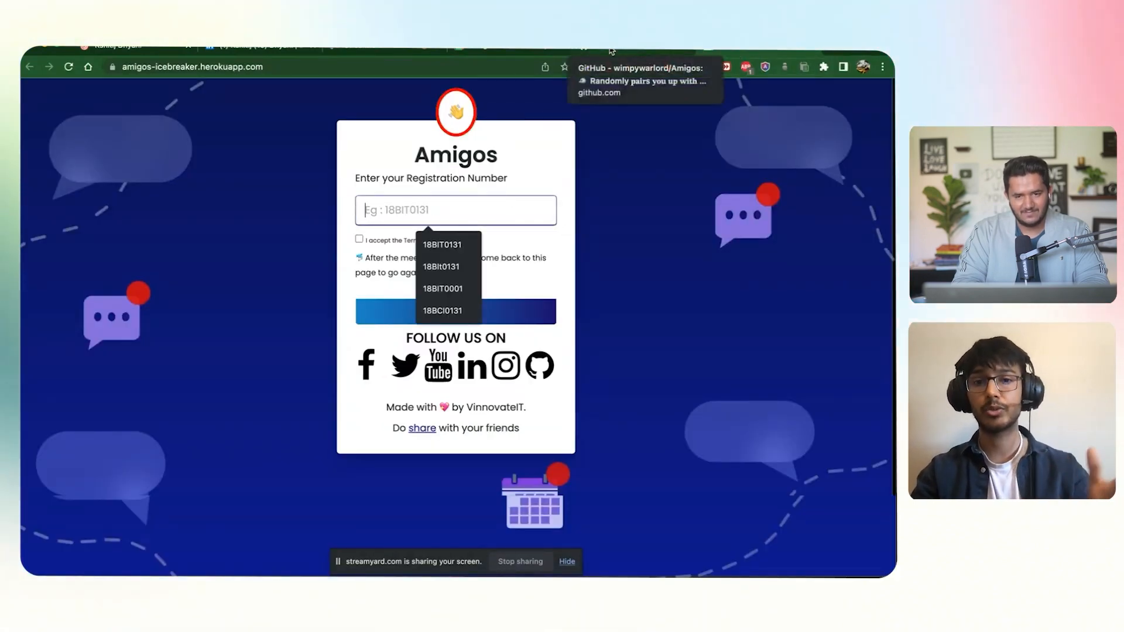
pyautogui.click(614, 50)
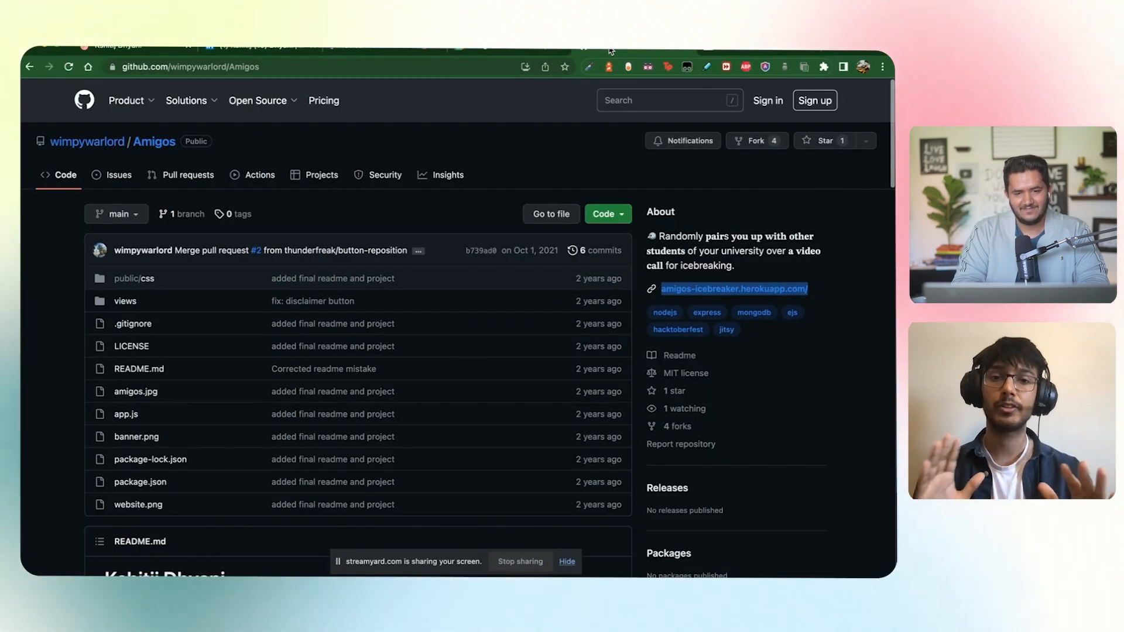
pyautogui.moveTo(437, 317)
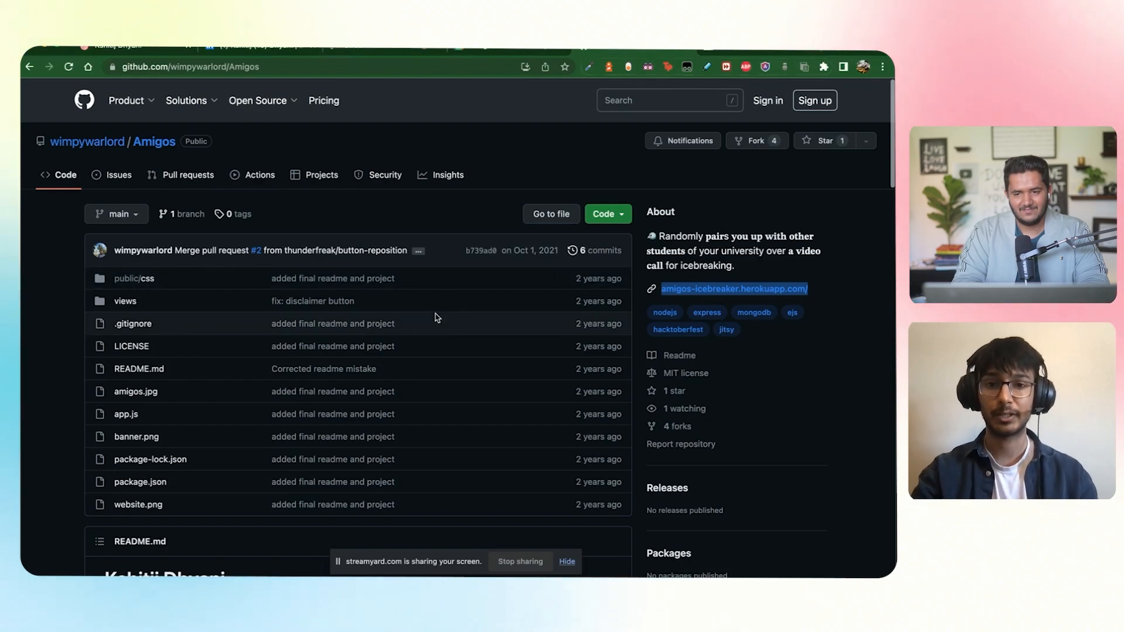
# Scroll the Amigos README from the overview through installation and deployment to Contributing.
pyautogui.scroll(-3)
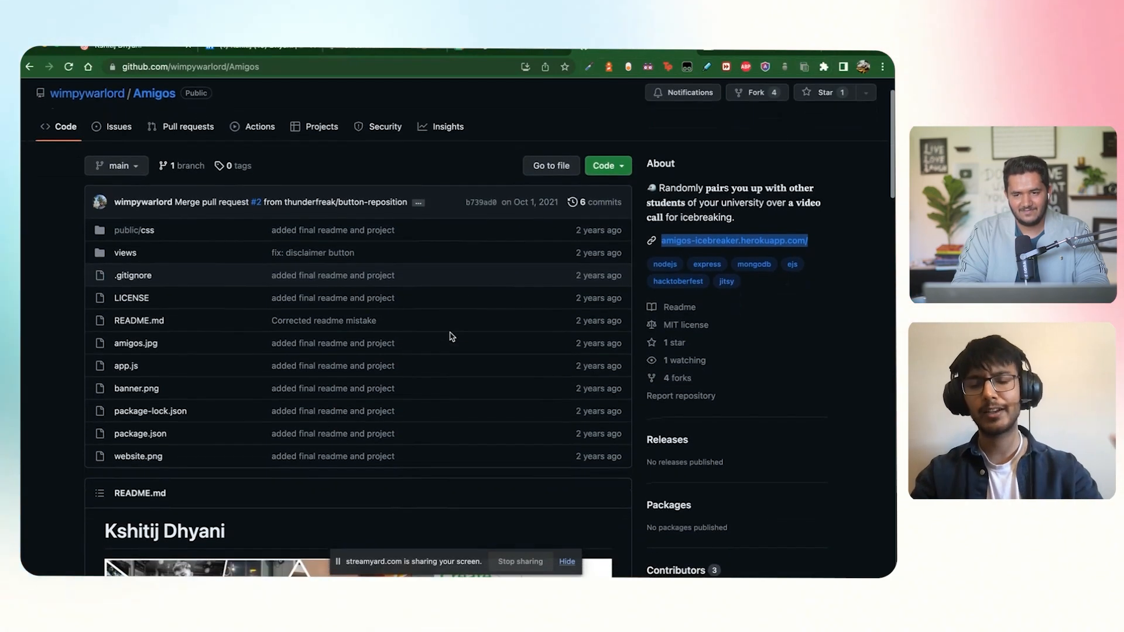
pyautogui.scroll(-3)
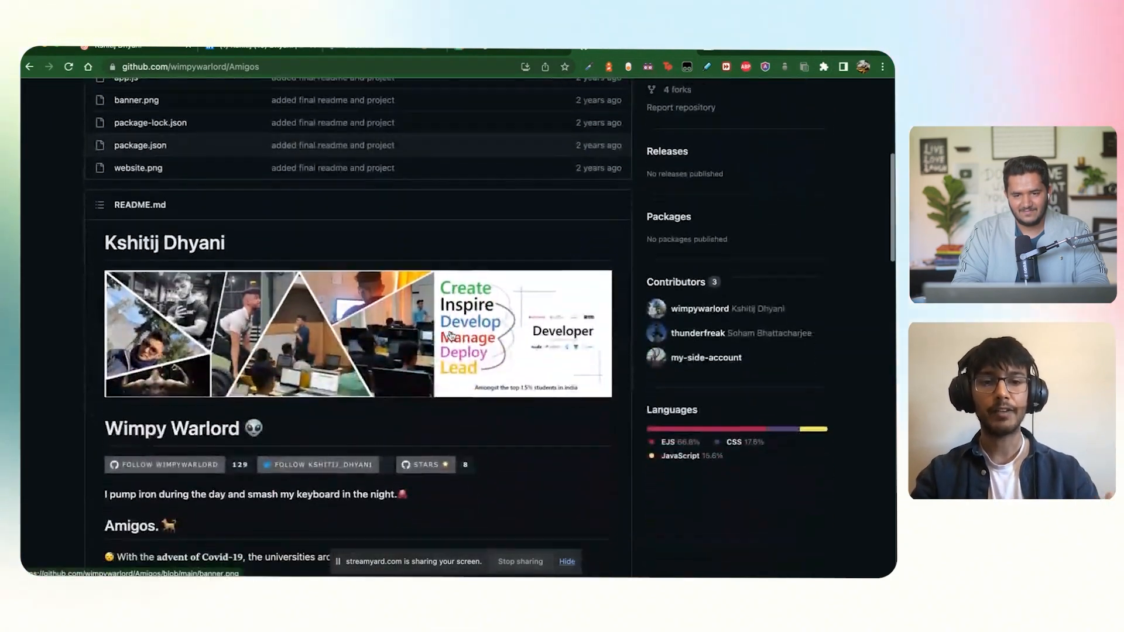
pyautogui.scroll(-3)
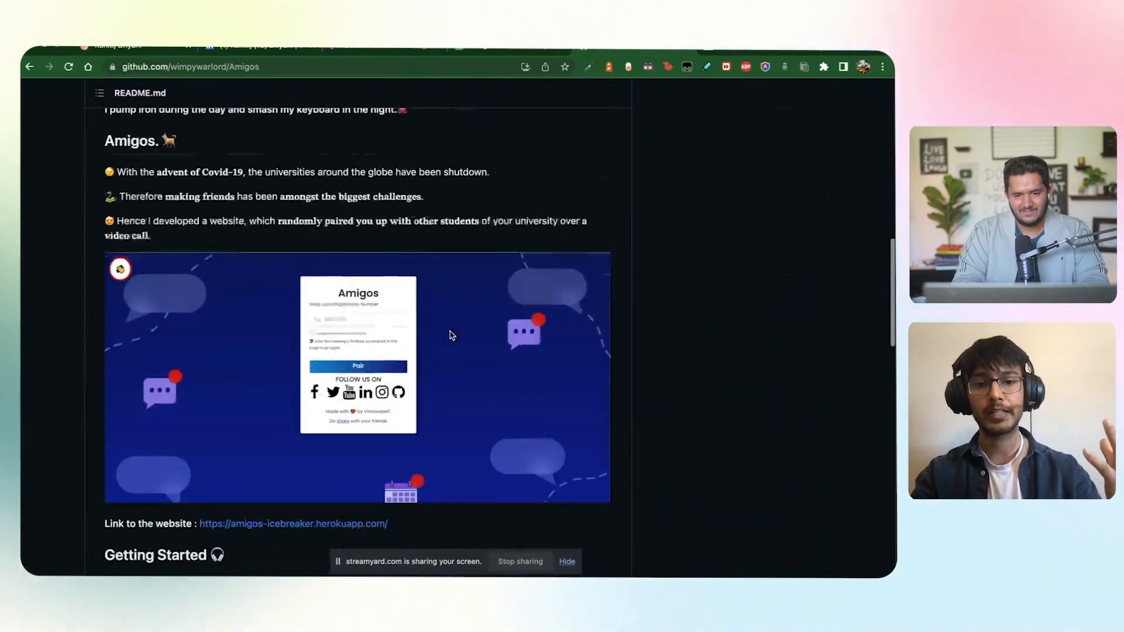
pyautogui.scroll(-3)
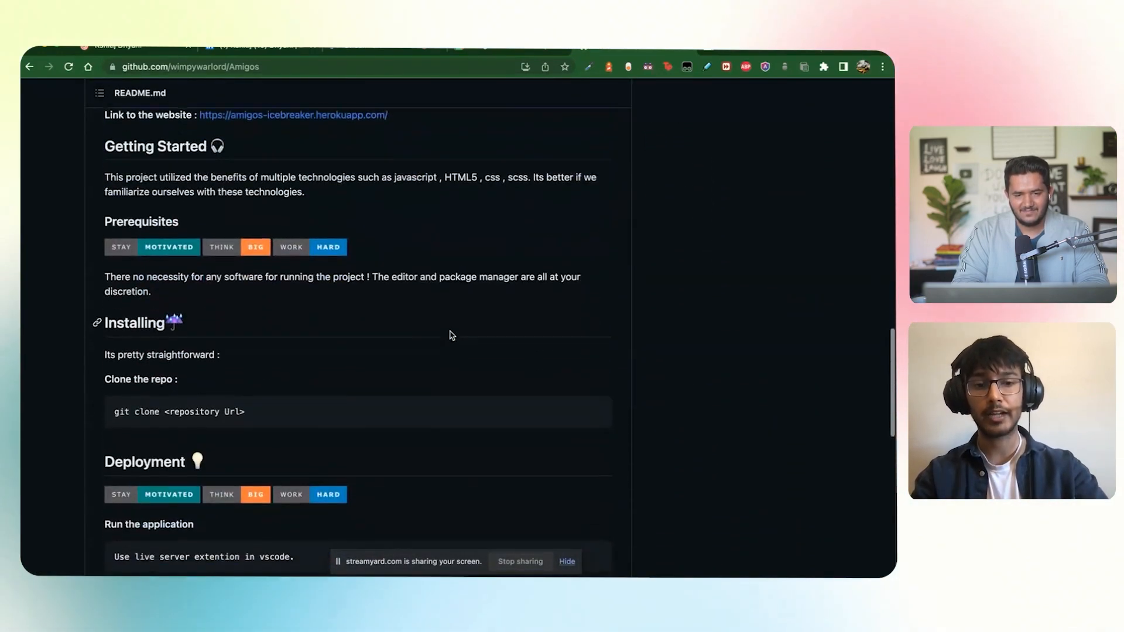
pyautogui.scroll(-3)
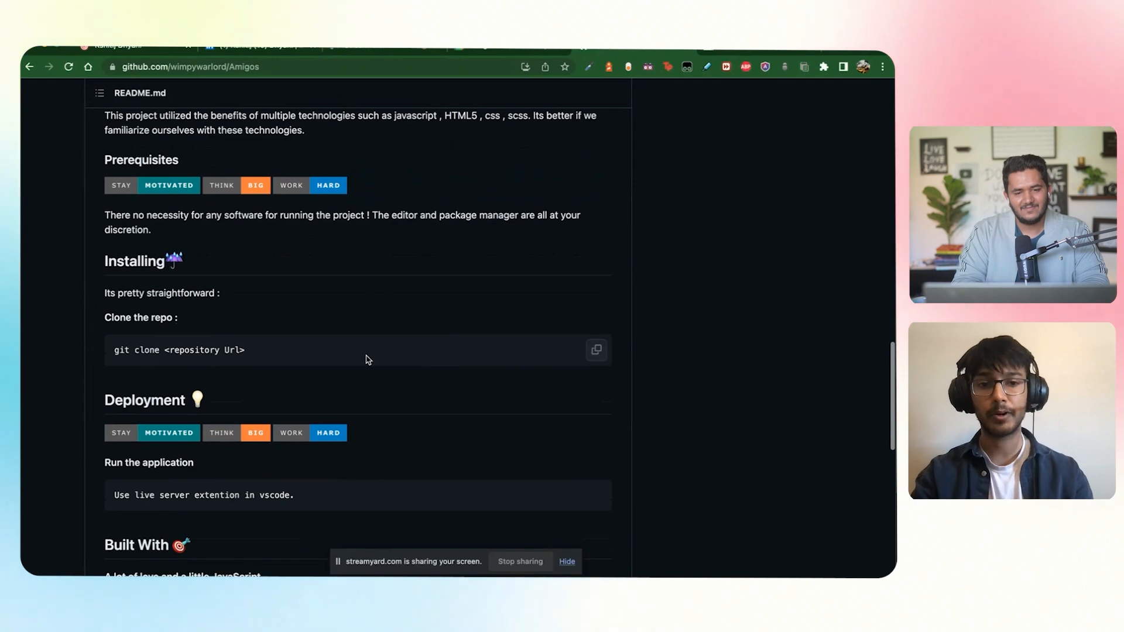
pyautogui.scroll(-3)
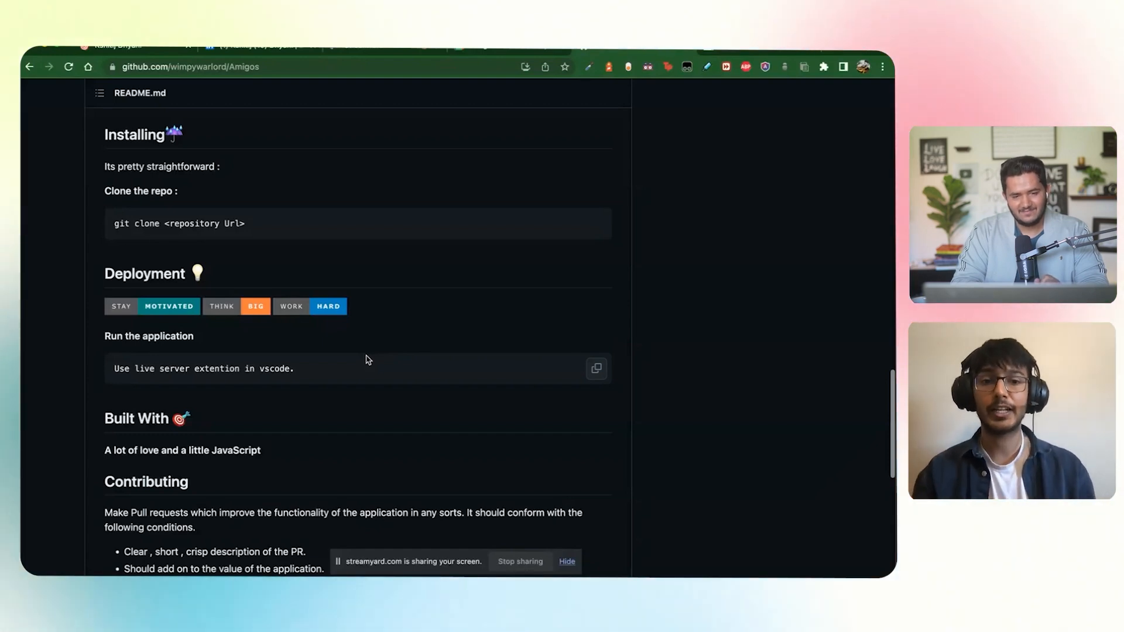
pyautogui.scroll(-3)
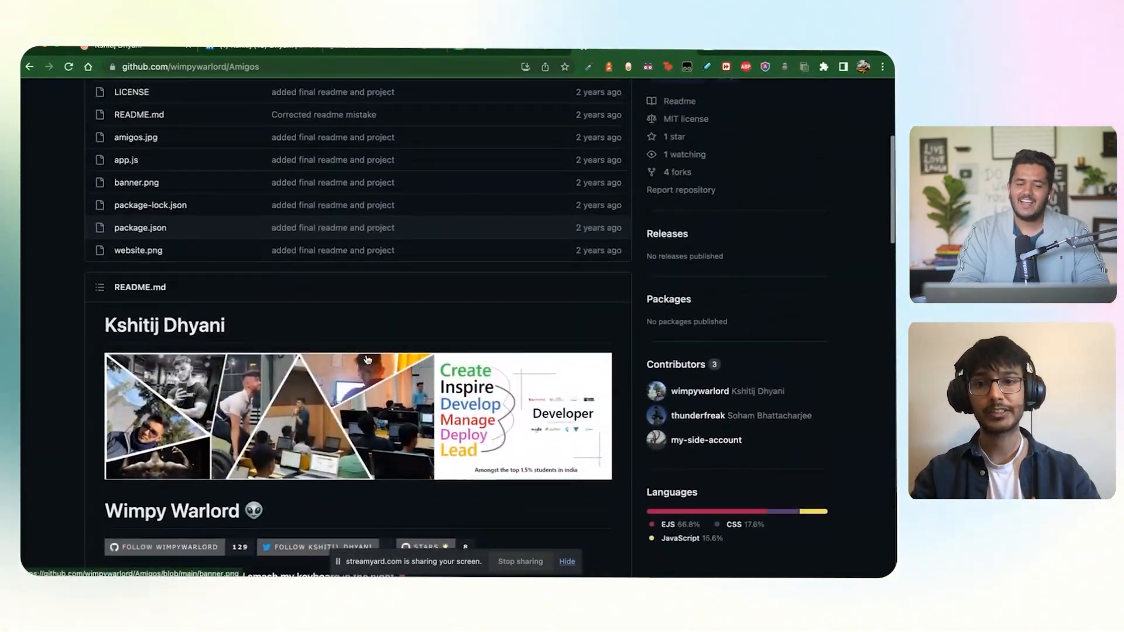
# Scroll the README down to social media, license and acknowledgments, then back up.
pyautogui.scroll(3)
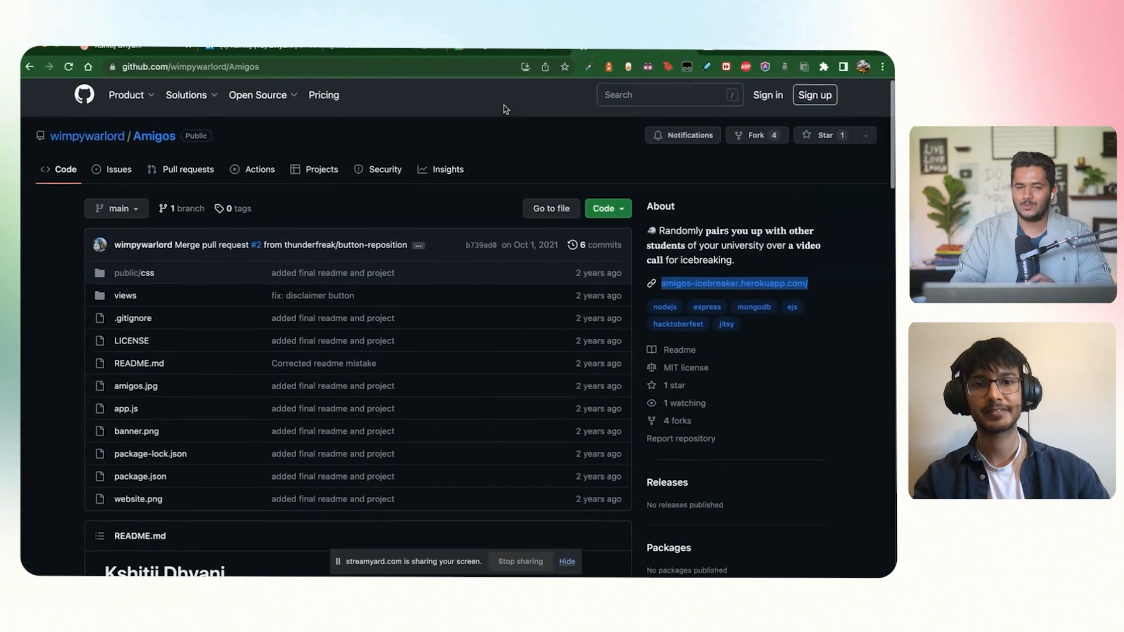
pyautogui.scroll(-3)
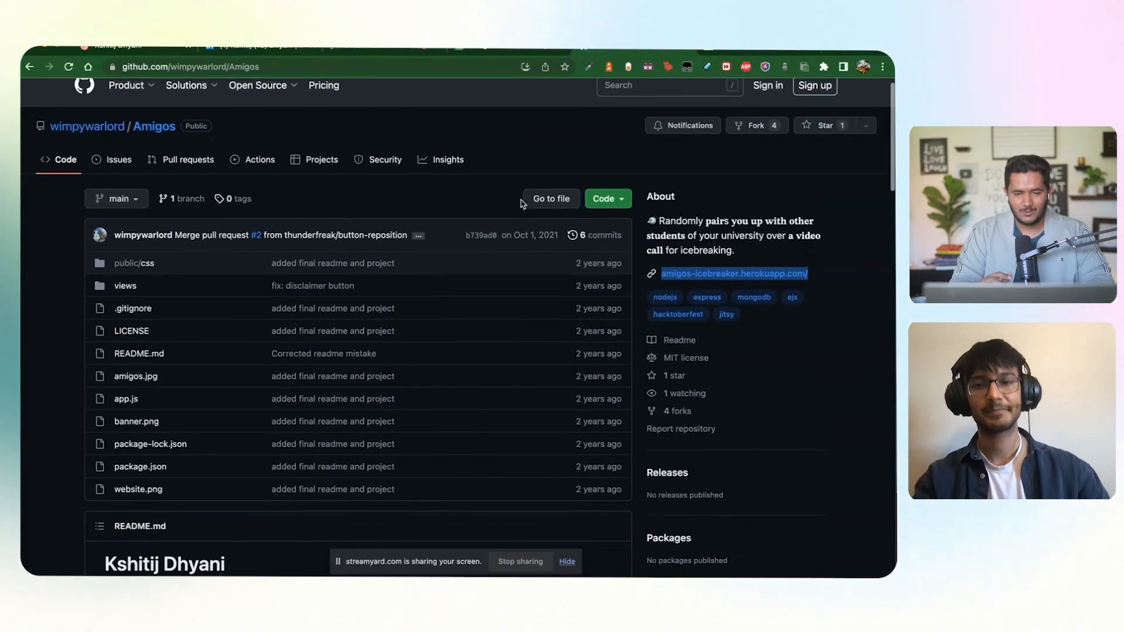
pyautogui.scroll(-3)
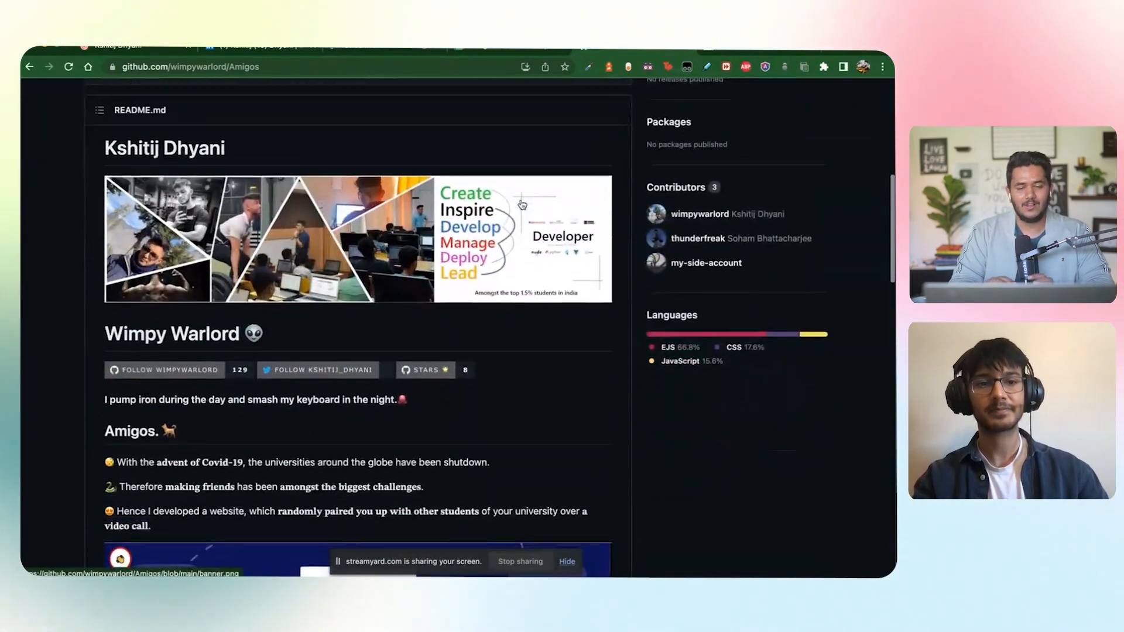
pyautogui.scroll(-3)
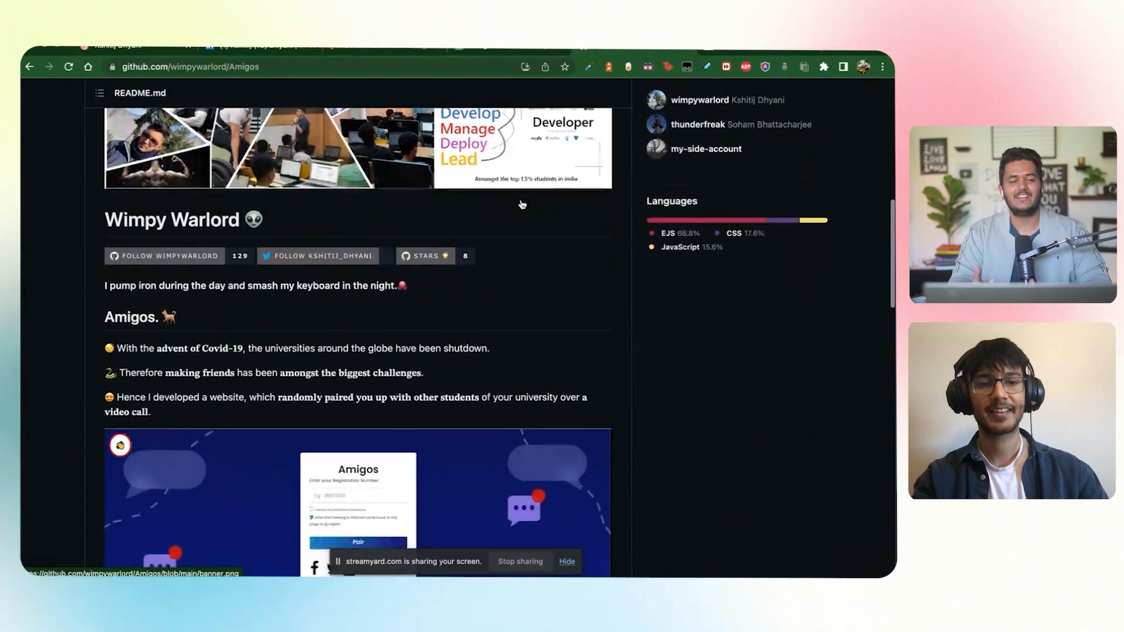
pyautogui.scroll(-3)
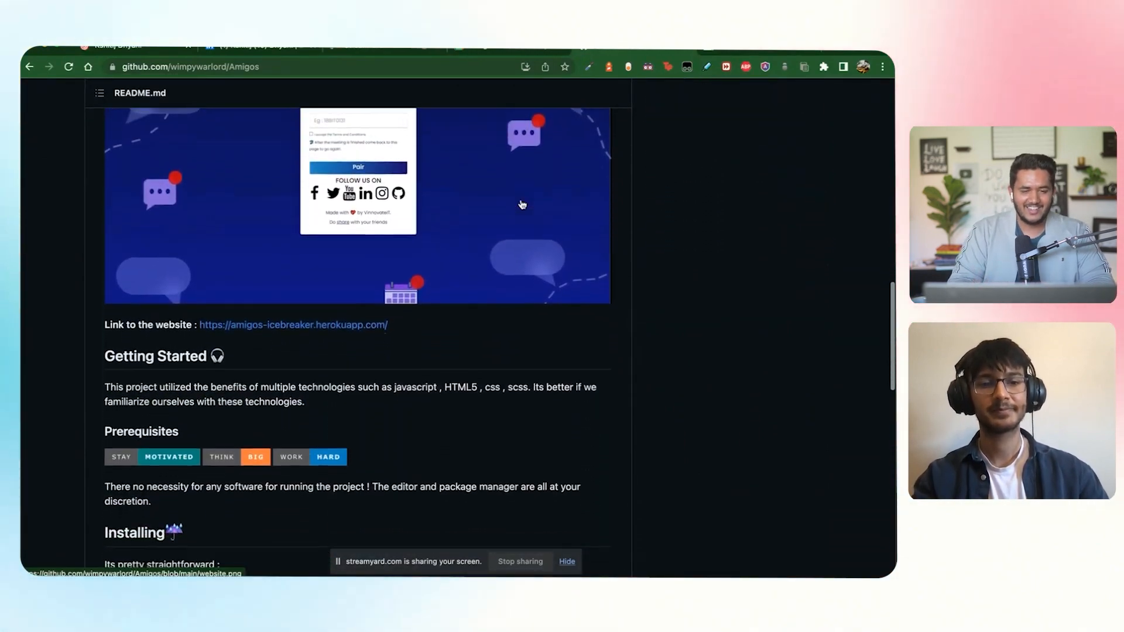
pyautogui.scroll(-3)
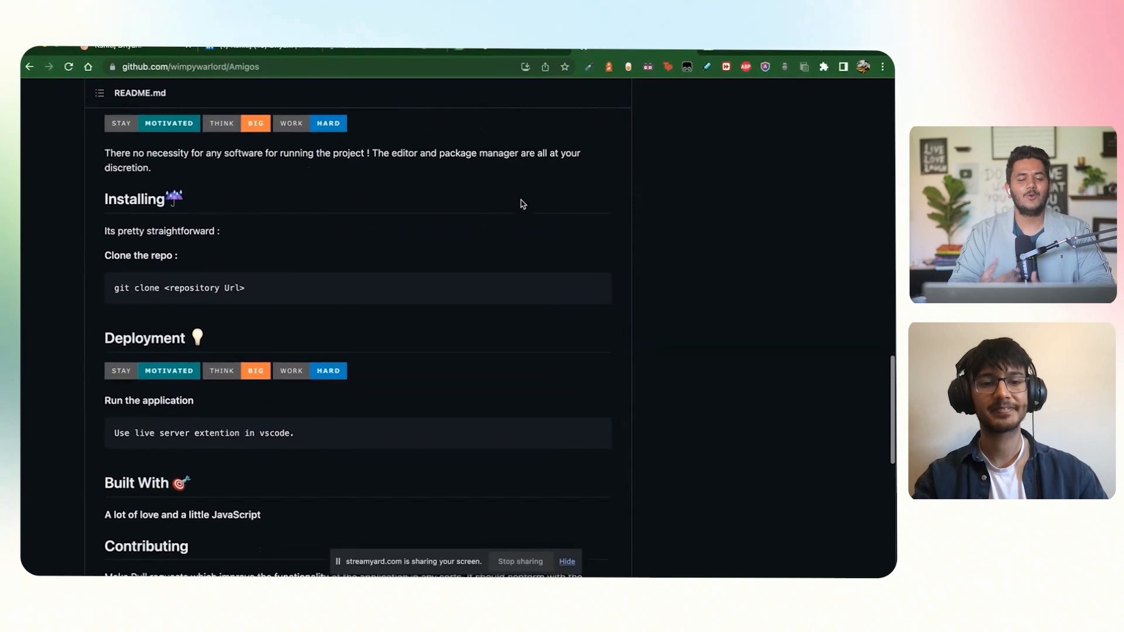
pyautogui.scroll(-3)
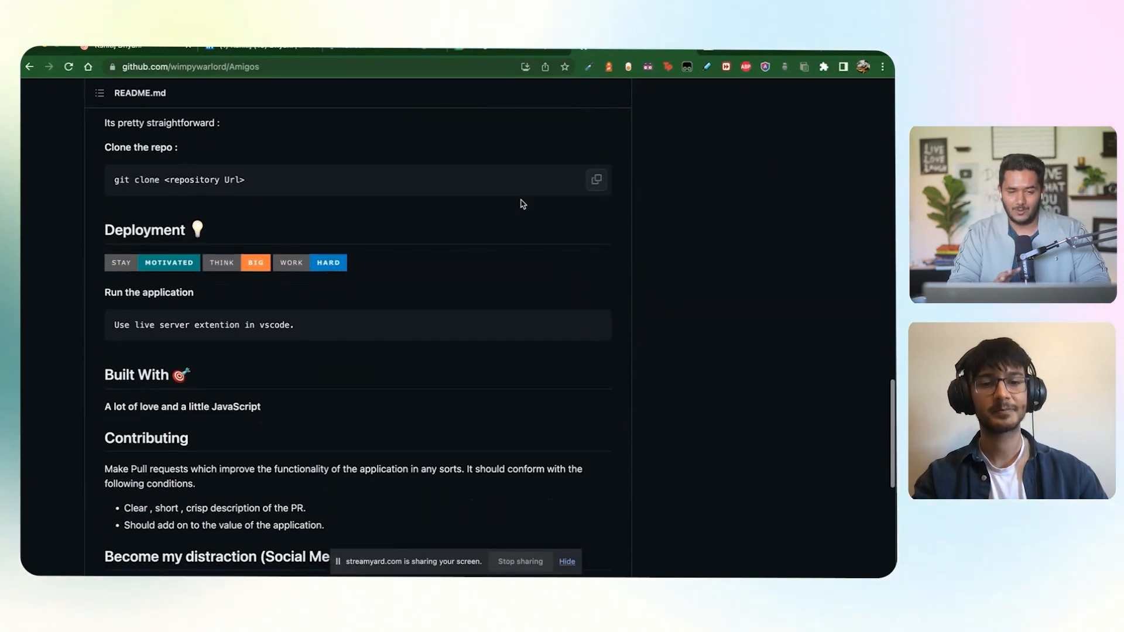
pyautogui.scroll(-3)
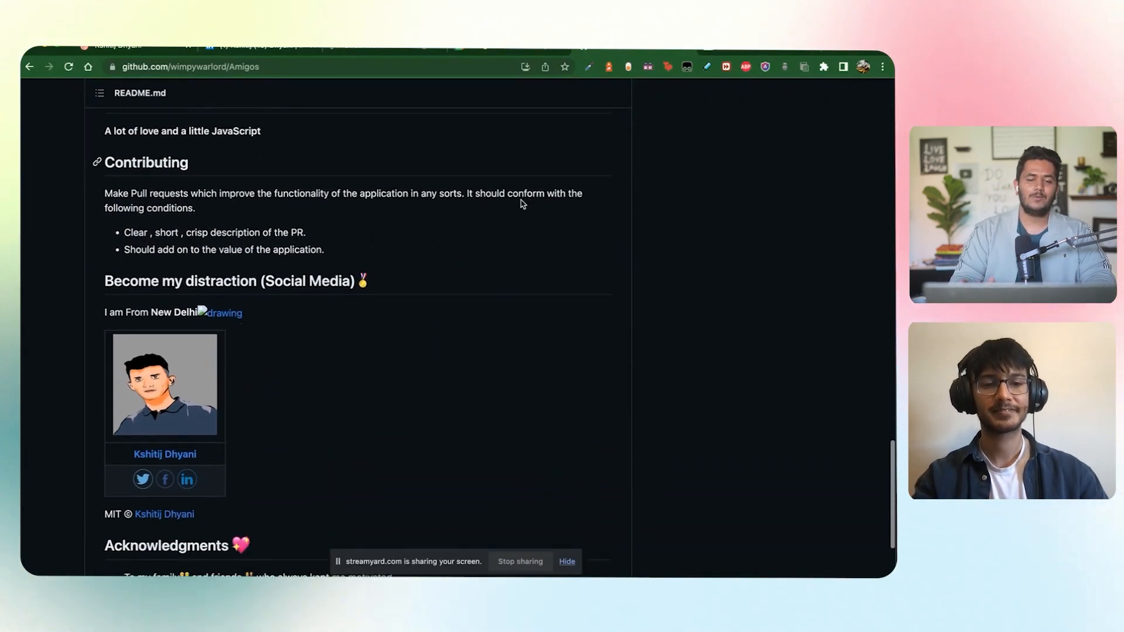
pyautogui.scroll(-3)
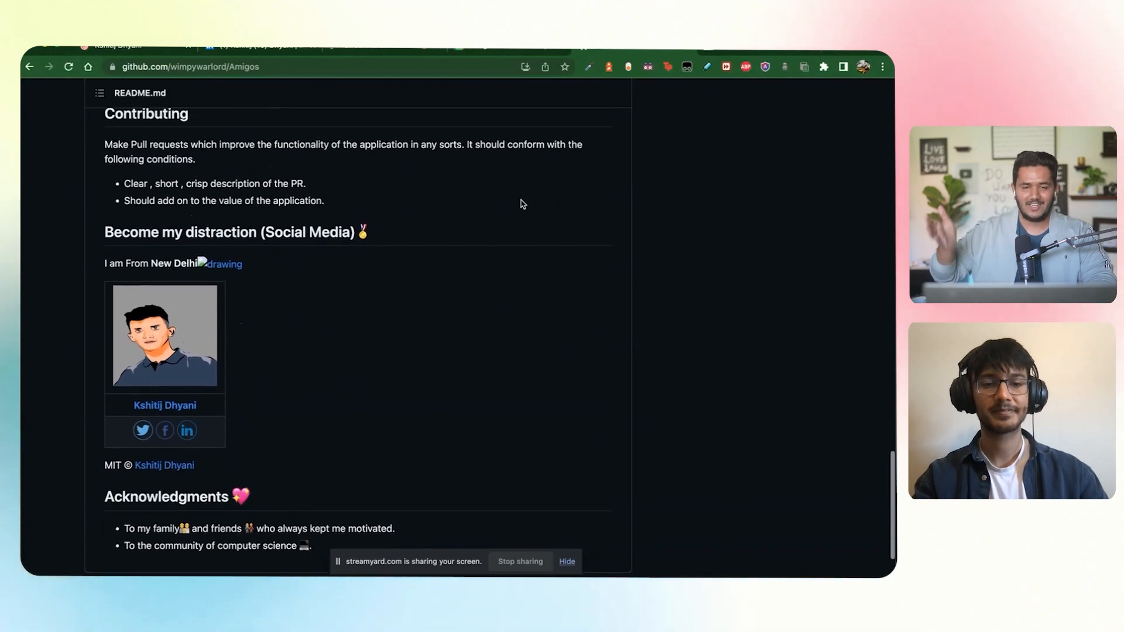
pyautogui.scroll(3)
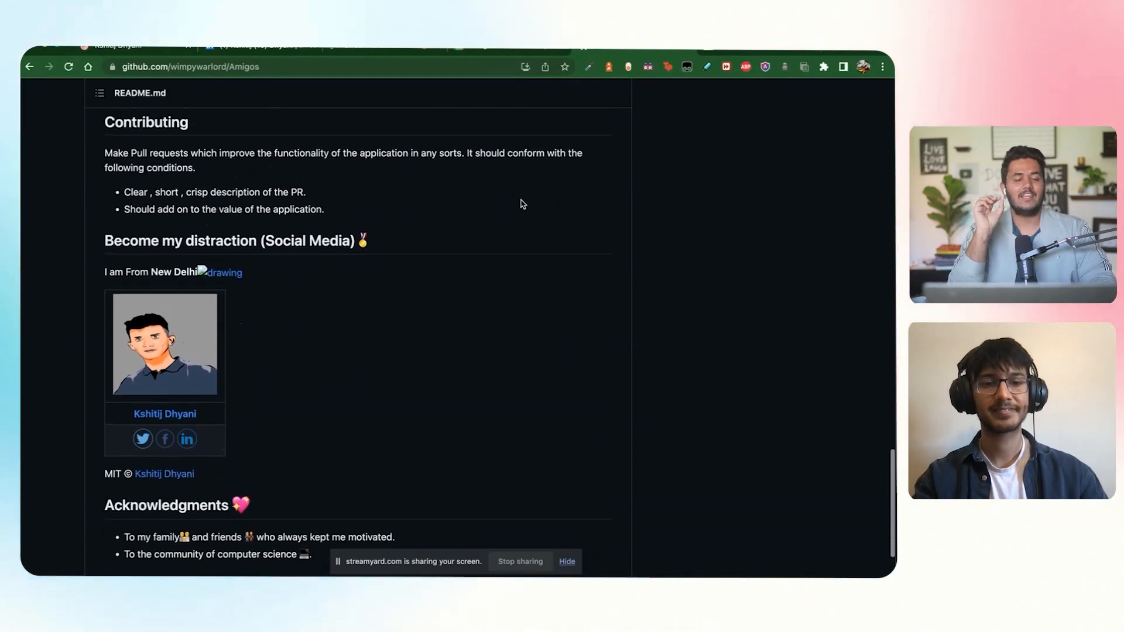
pyautogui.scroll(3)
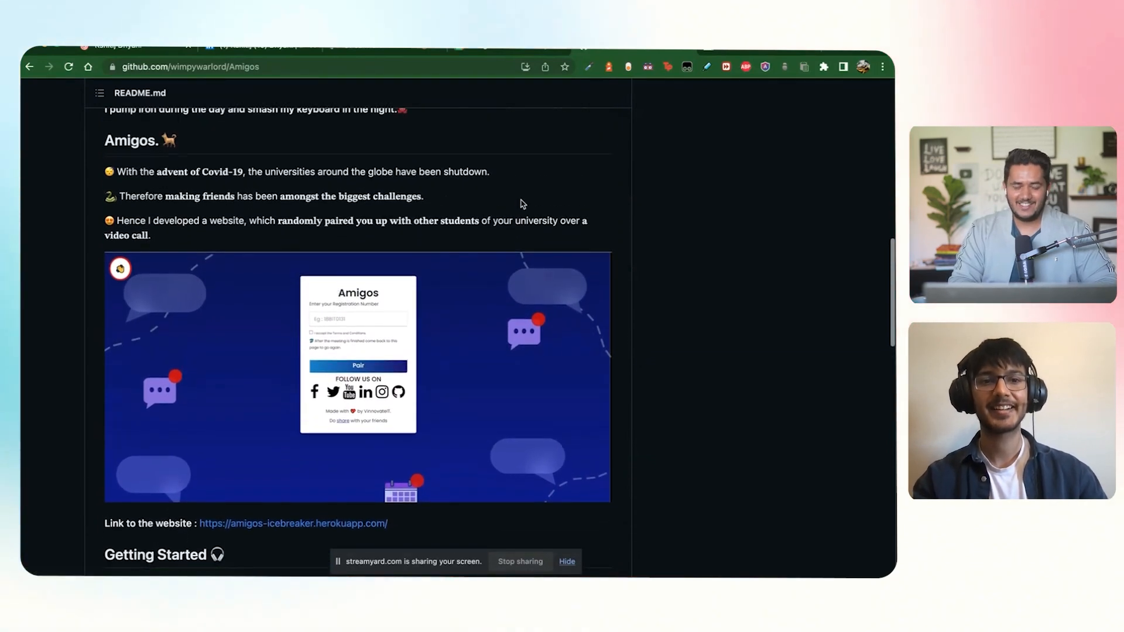
pyautogui.scroll(3)
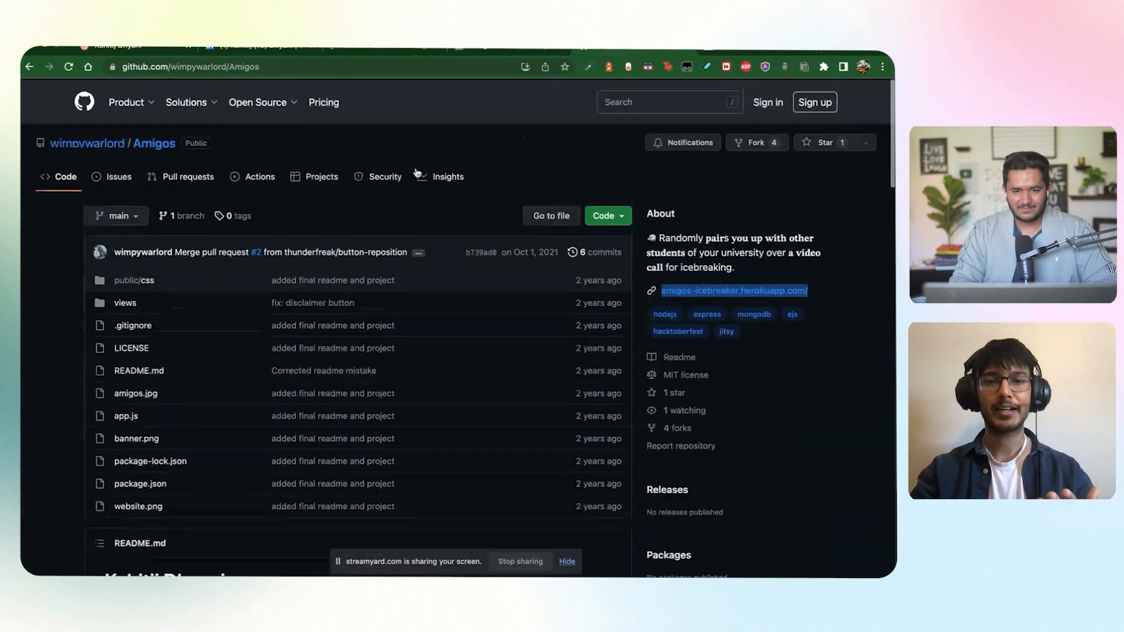
# Open the pinned wimpywarlord.github.io repo from the profile and visit kshitijdhyani.com.
pyautogui.click(87, 144)
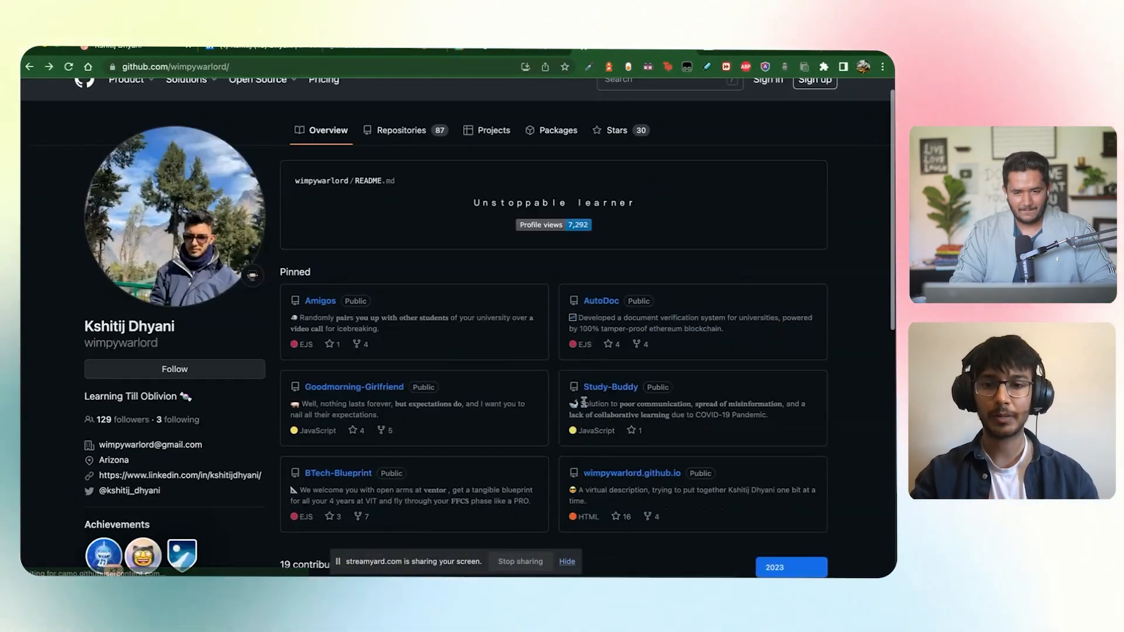
pyautogui.click(632, 472)
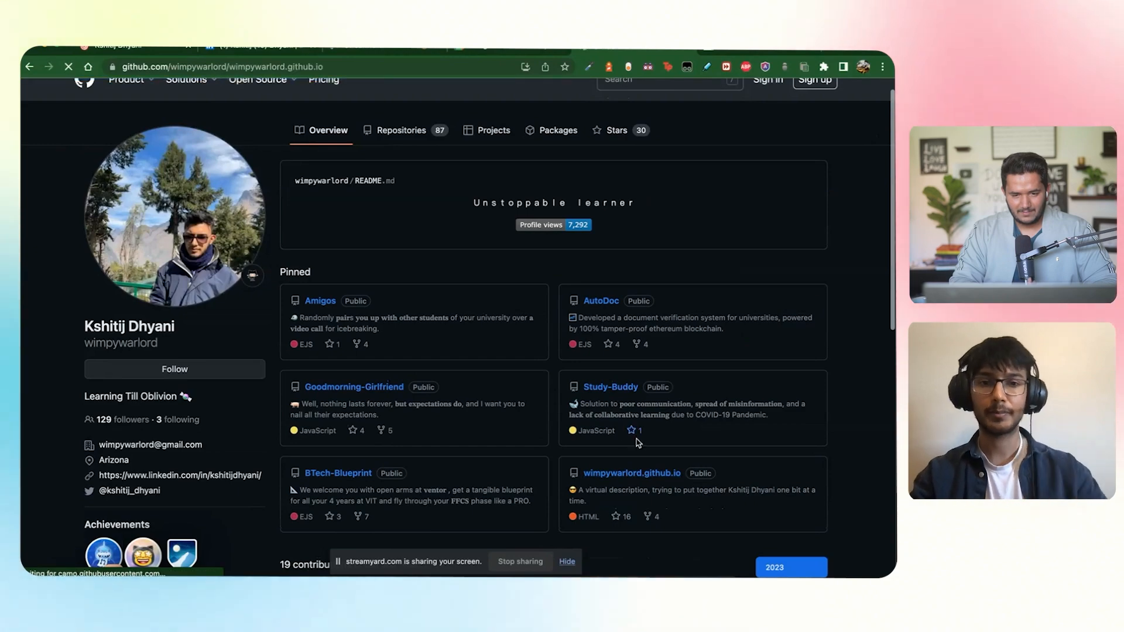
pyautogui.click(631, 472)
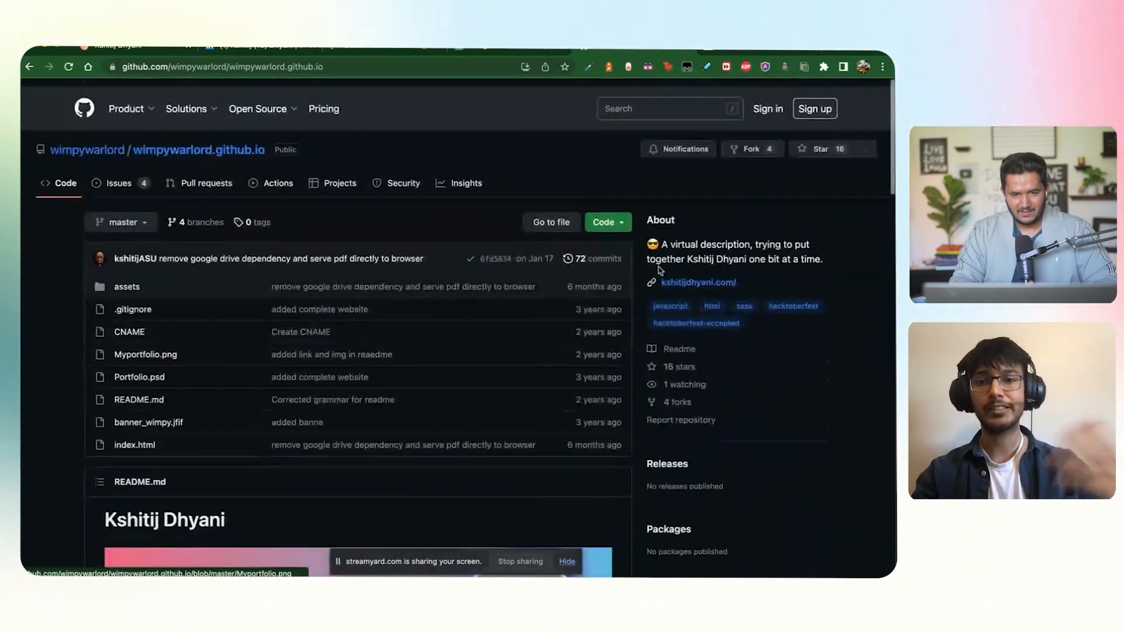
pyautogui.click(698, 282)
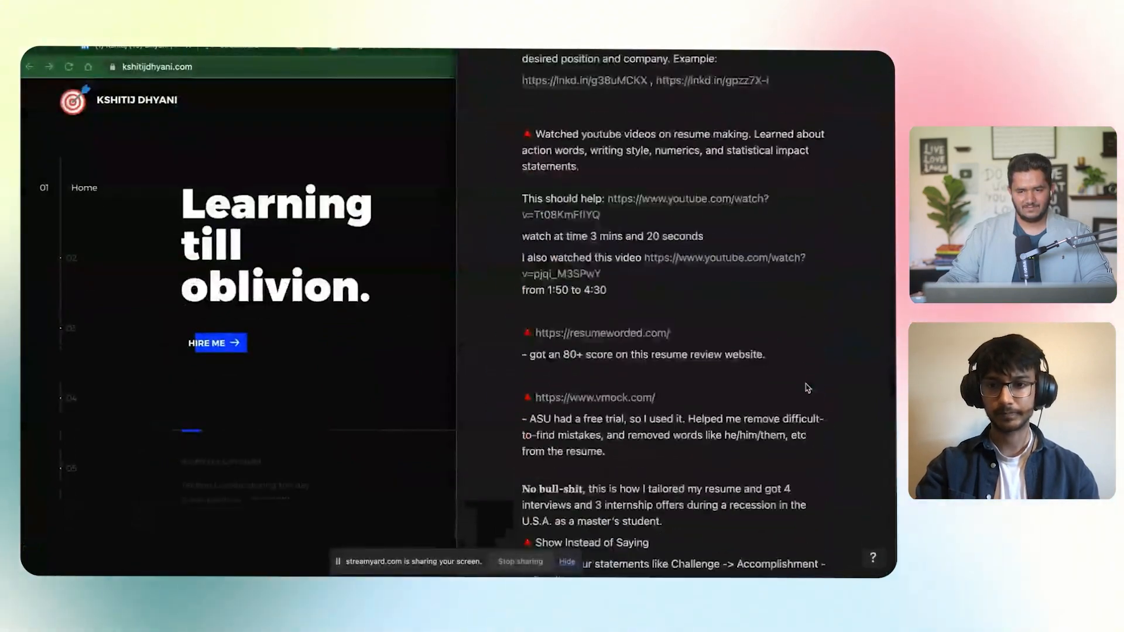
# Scroll the Notion resume notes down to the project-hosting advice.
pyautogui.scroll(-3)
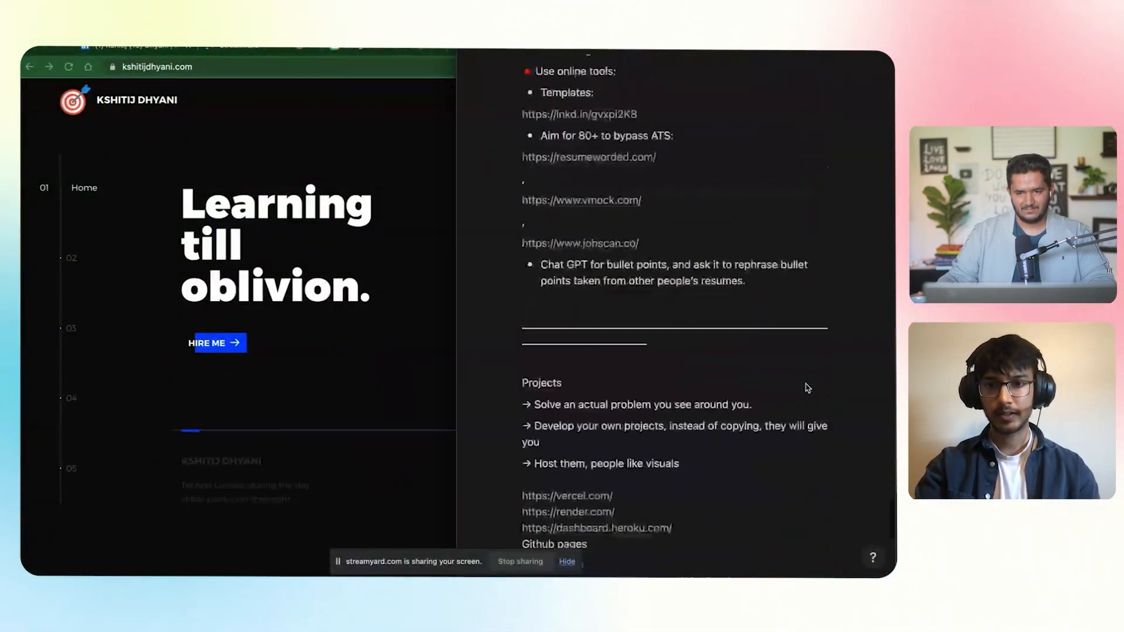
pyautogui.scroll(-3)
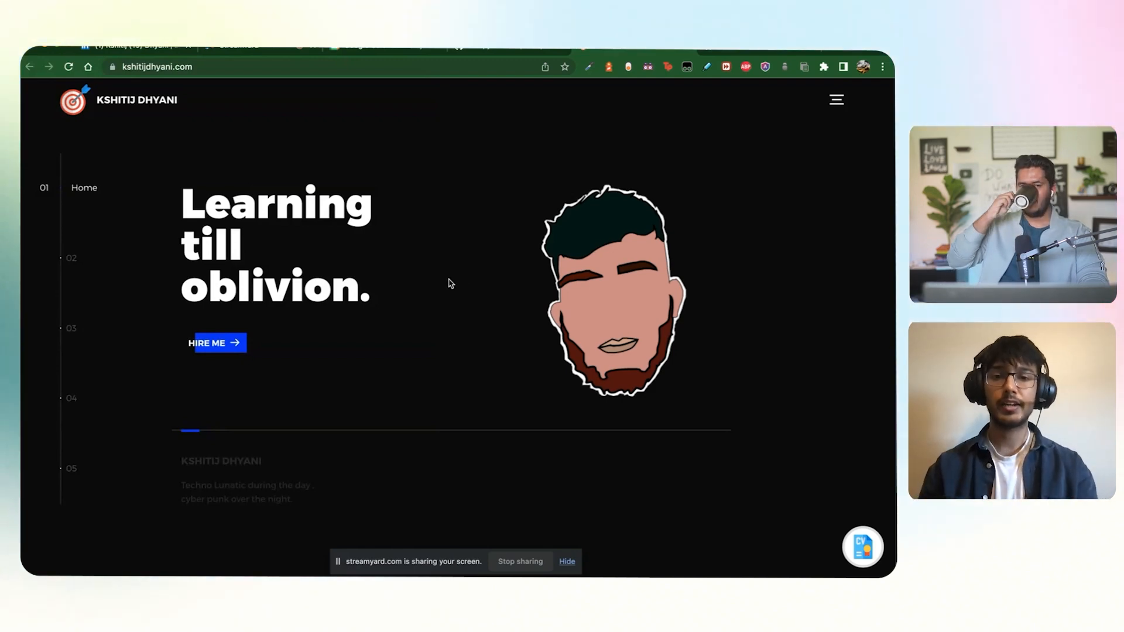
pyautogui.moveTo(766, 183)
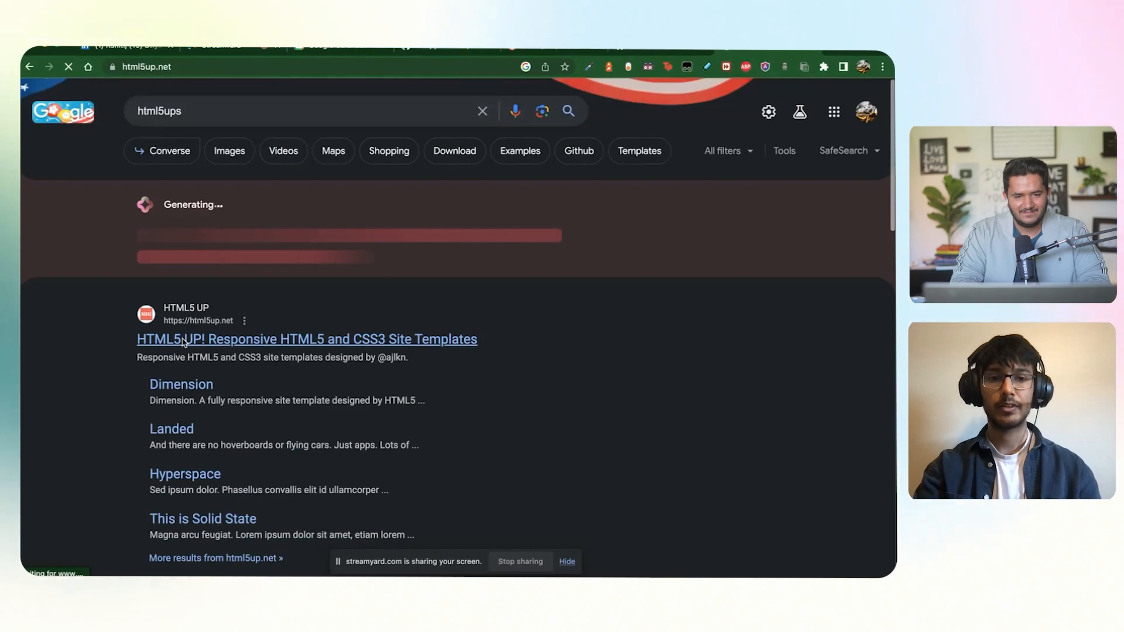
# Download the free Paradigm Shift template from HTML5 UP and dismiss the notice.
pyautogui.click(183, 339)
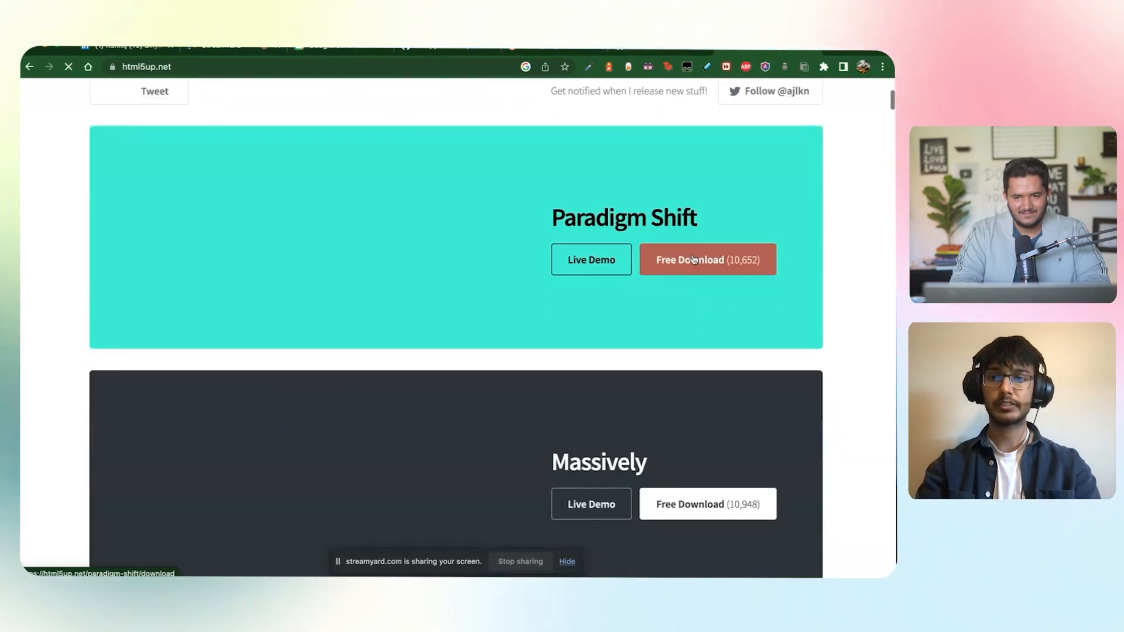
pyautogui.click(707, 260)
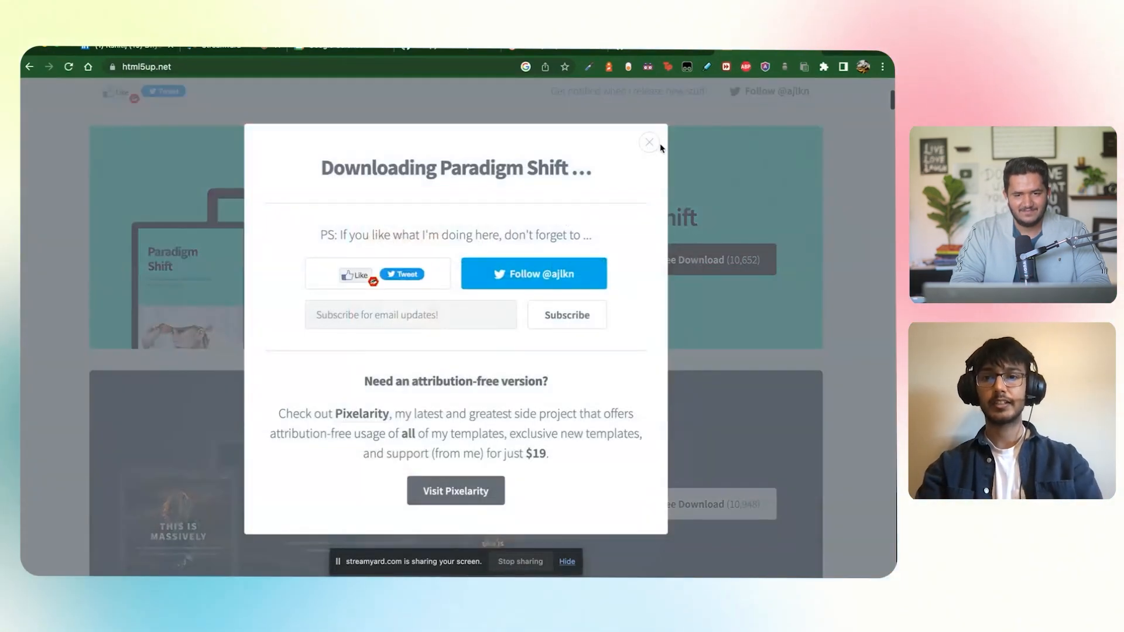
pyautogui.click(649, 143)
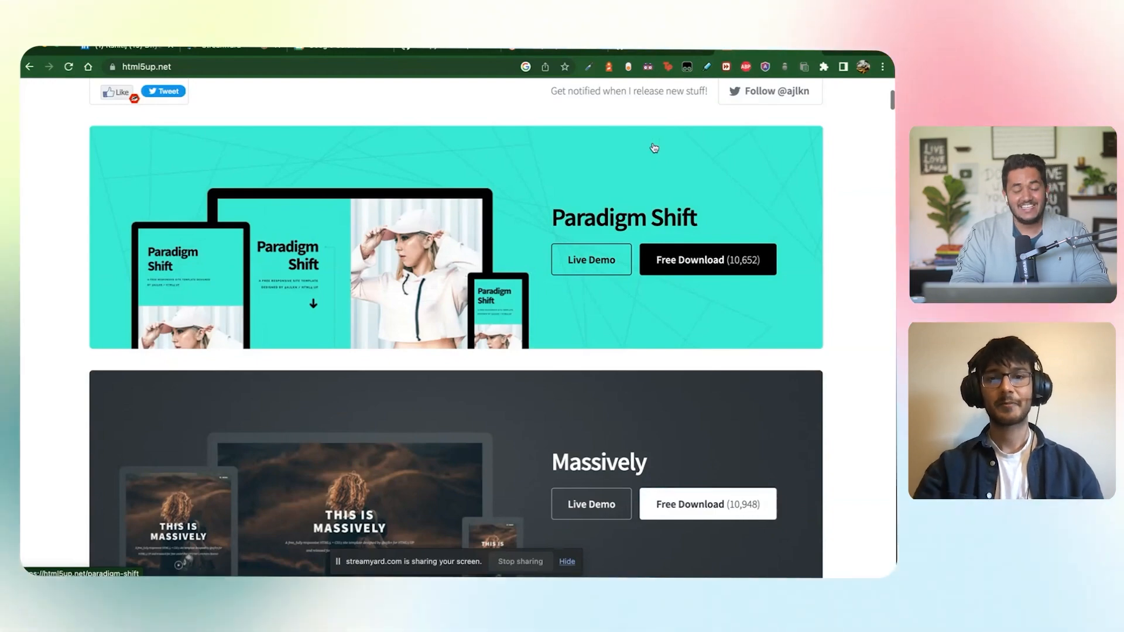
# Browse the Massively, Ethereal and Editorial templates further down the gallery.
pyautogui.scroll(-3)
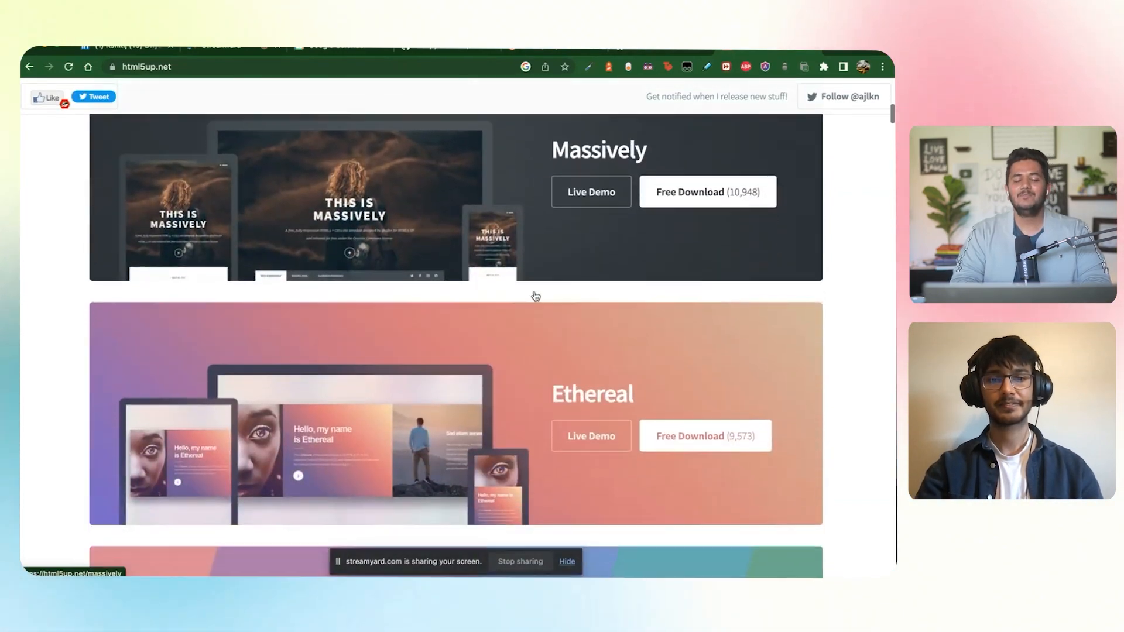
pyautogui.scroll(-3)
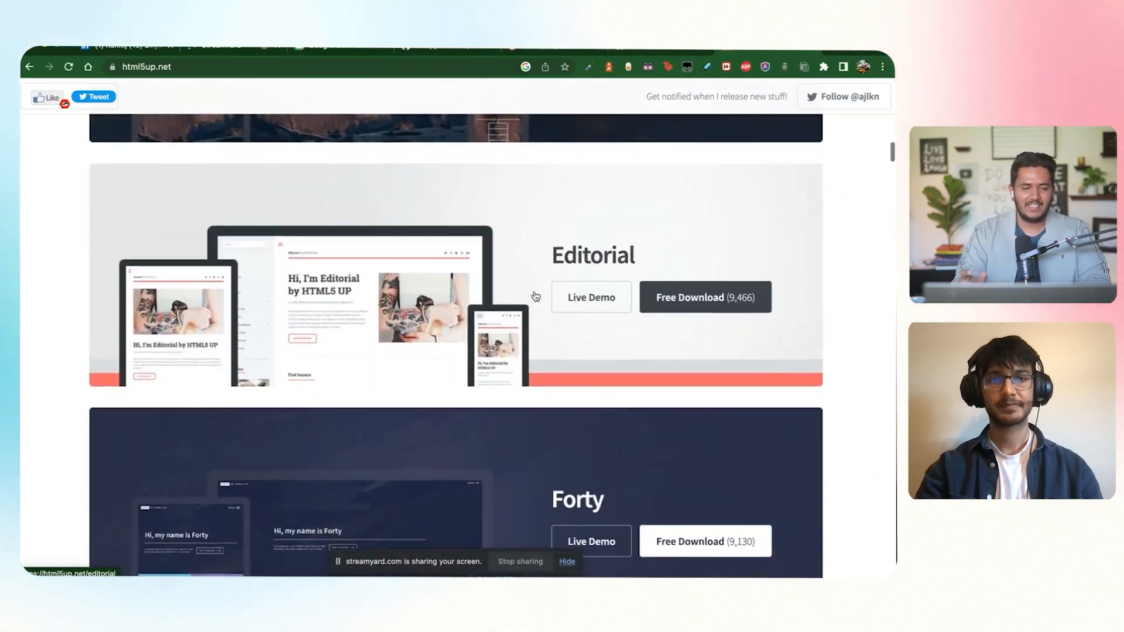
pyautogui.scroll(-3)
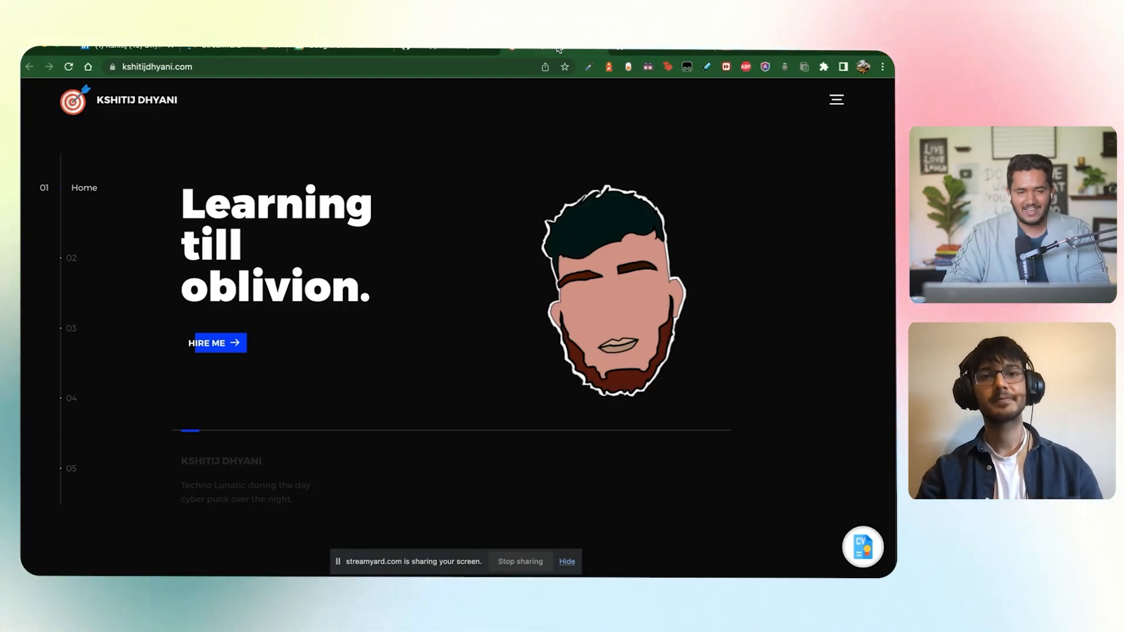
pyautogui.moveTo(489, 200)
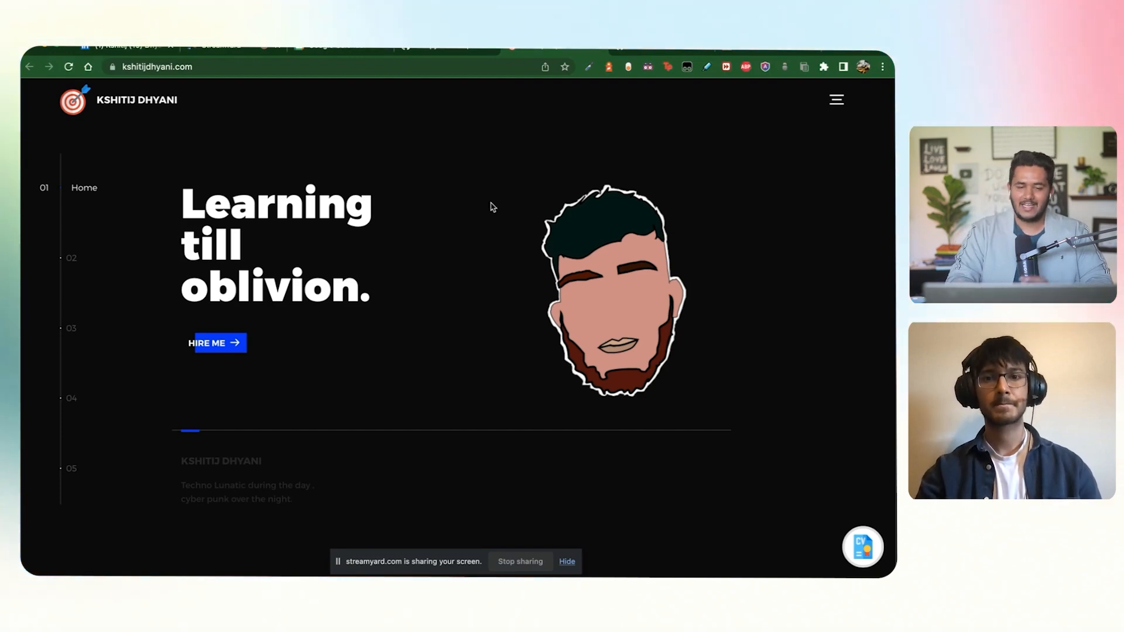
pyautogui.moveTo(491, 238)
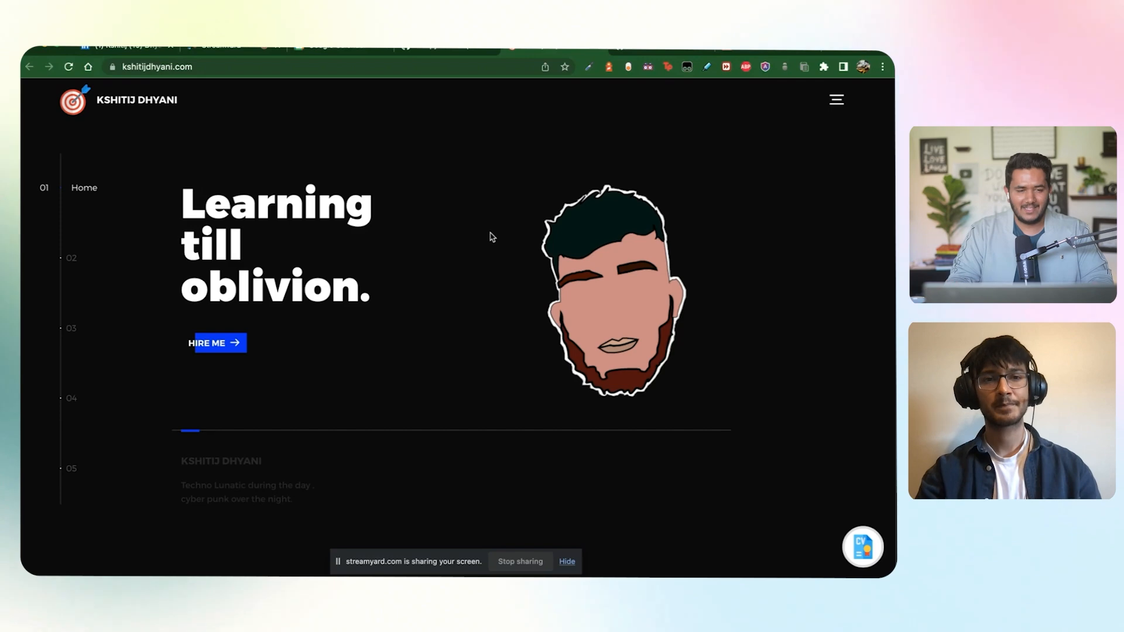
pyautogui.moveTo(490, 249)
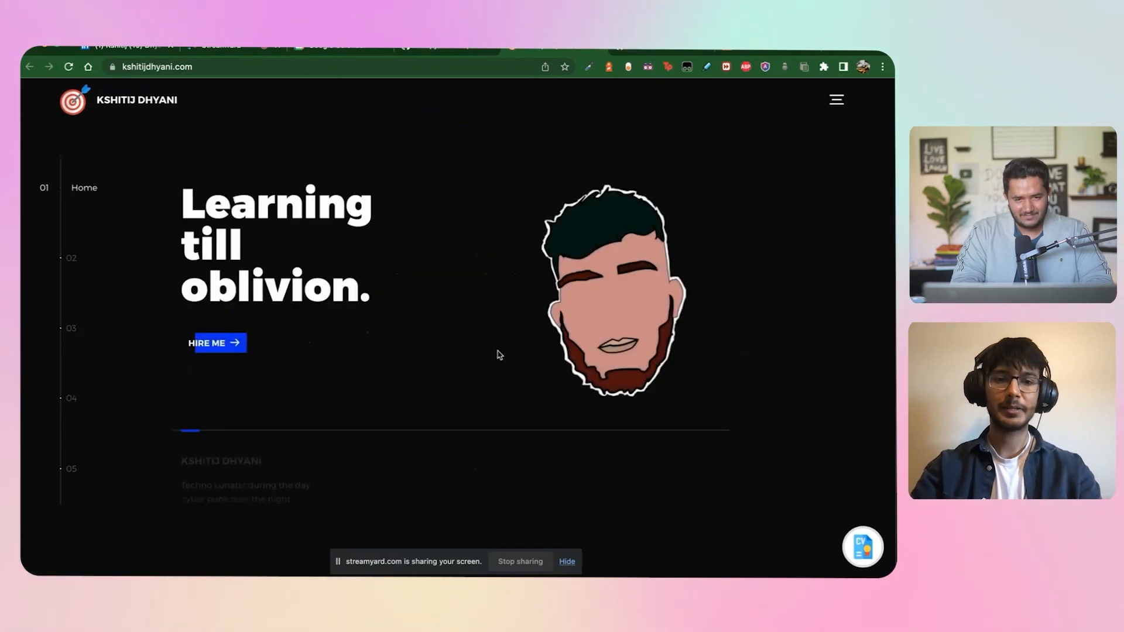
pyautogui.moveTo(489, 347)
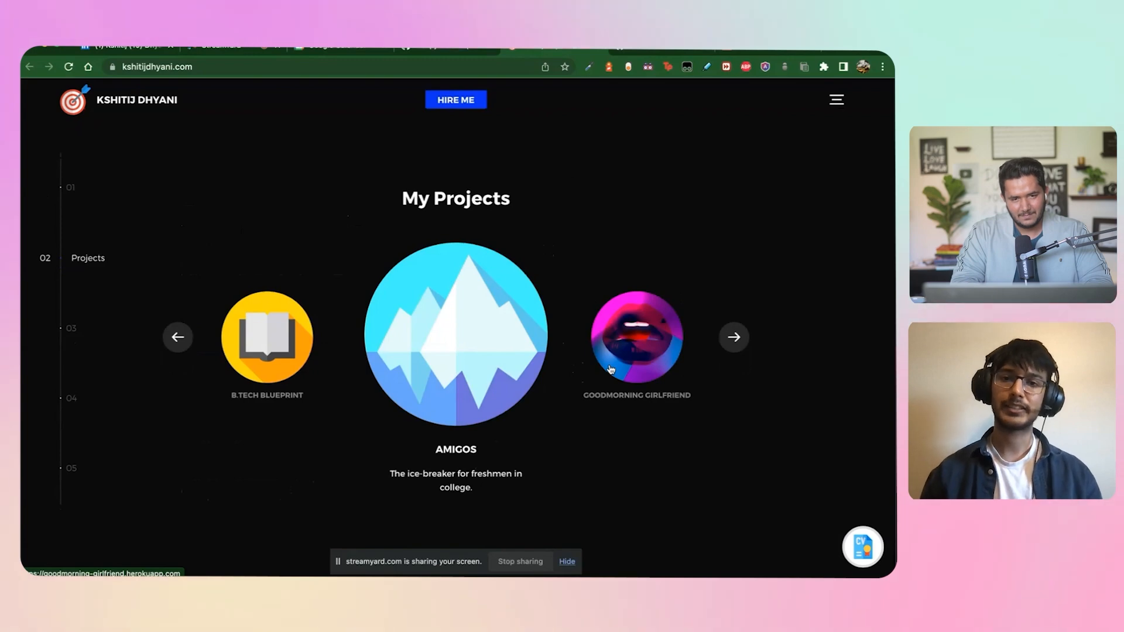
pyautogui.moveTo(729, 359)
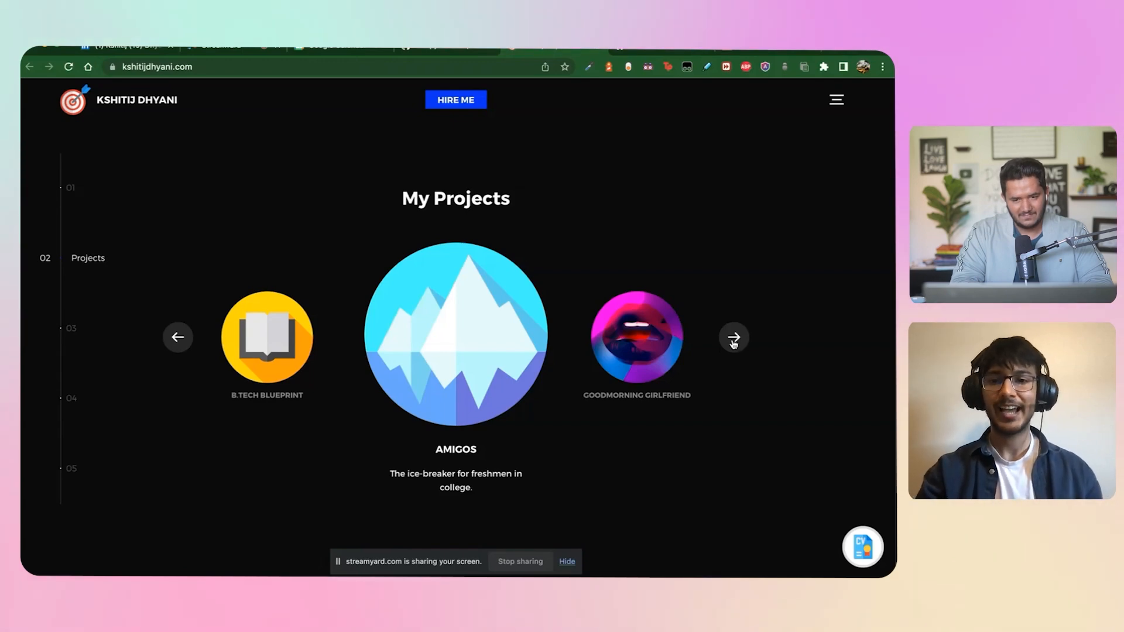
# Advance the portfolio's projects carousel to the next featured project.
pyautogui.click(733, 337)
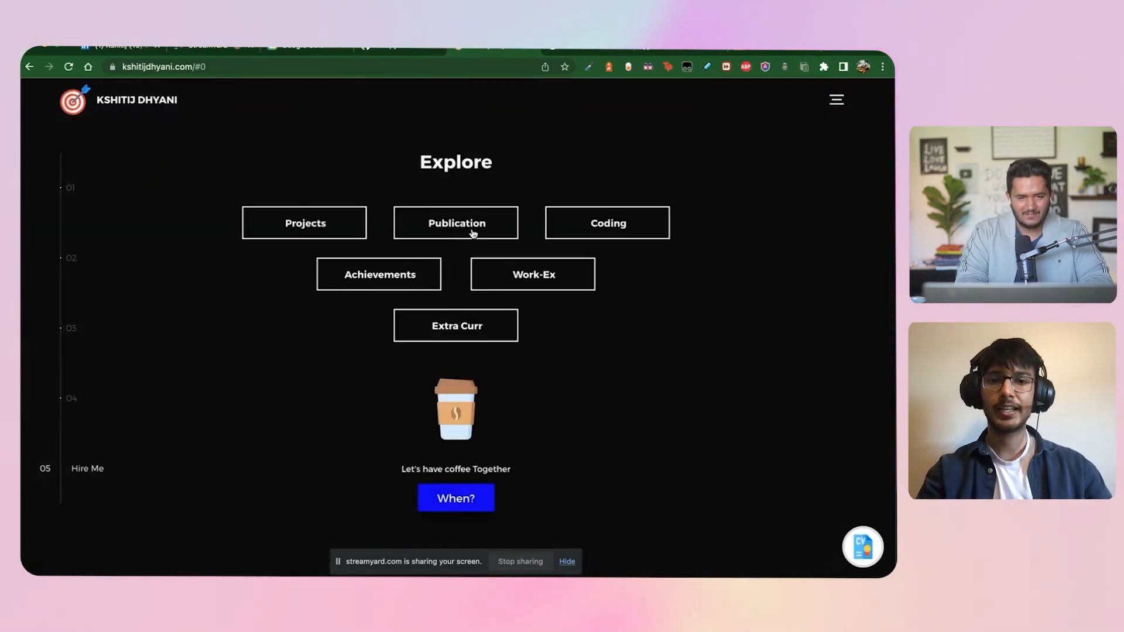
pyautogui.click(305, 223)
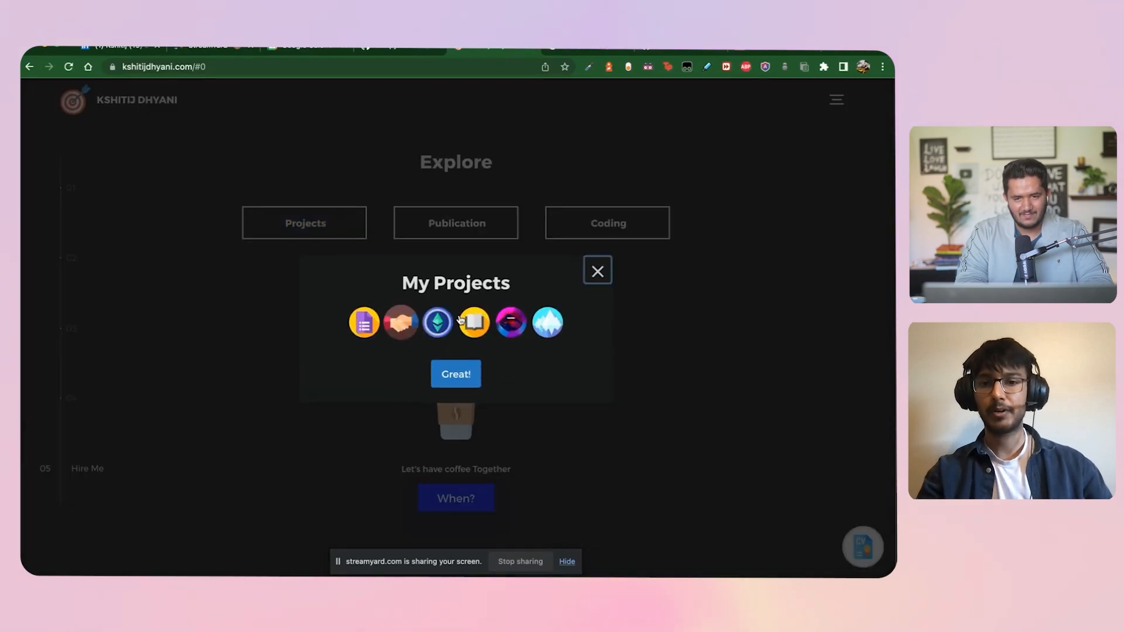
pyautogui.click(596, 270)
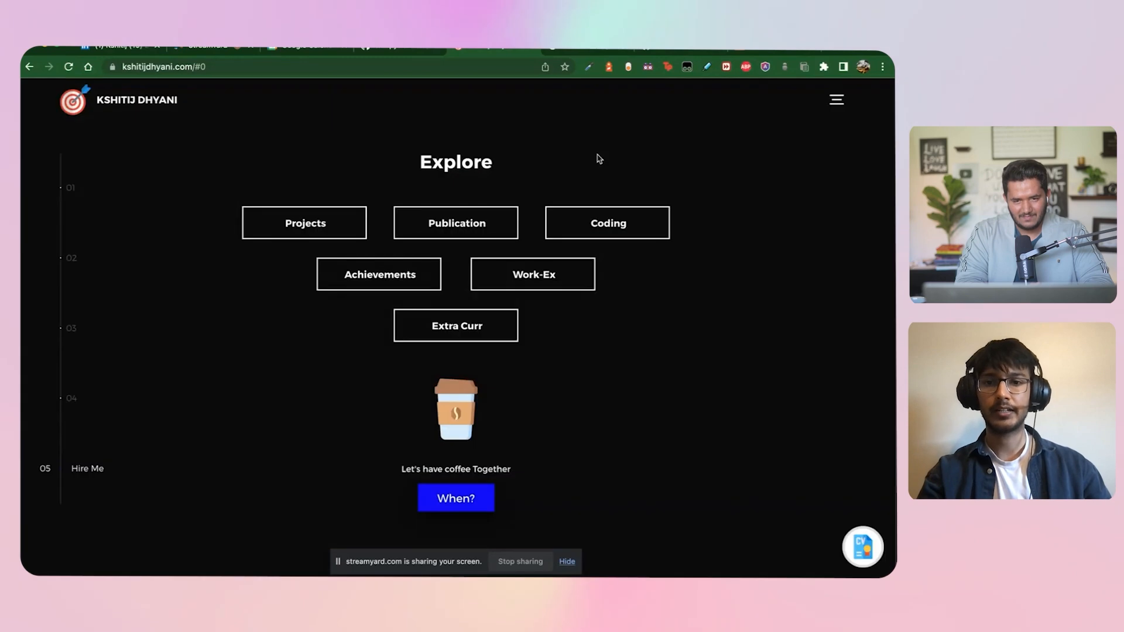
pyautogui.click(608, 223)
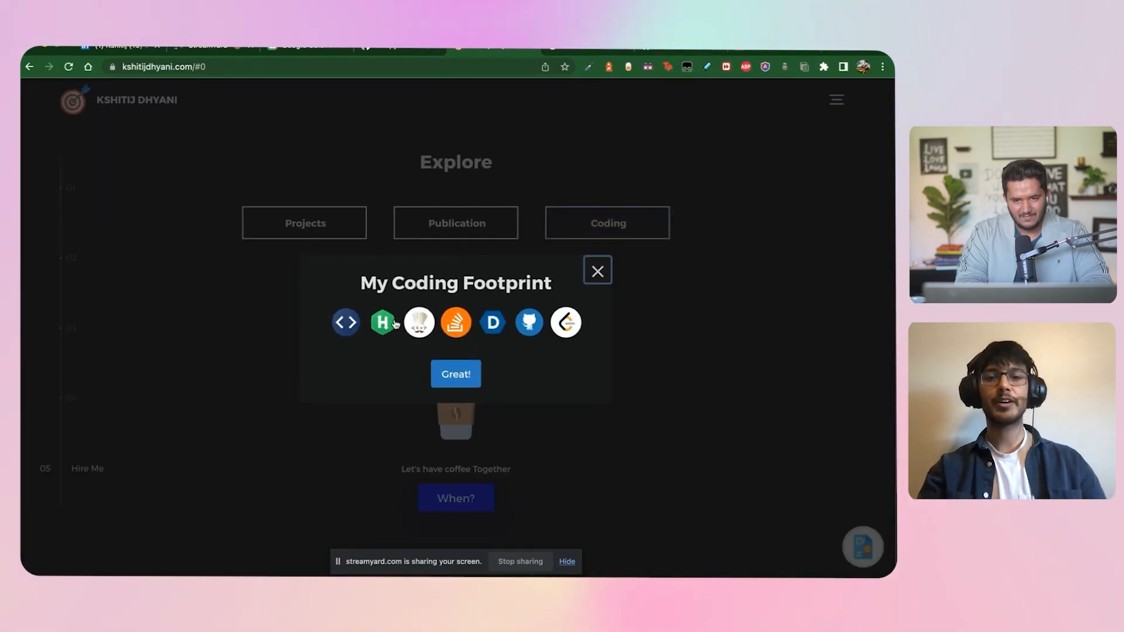
pyautogui.moveTo(456, 327)
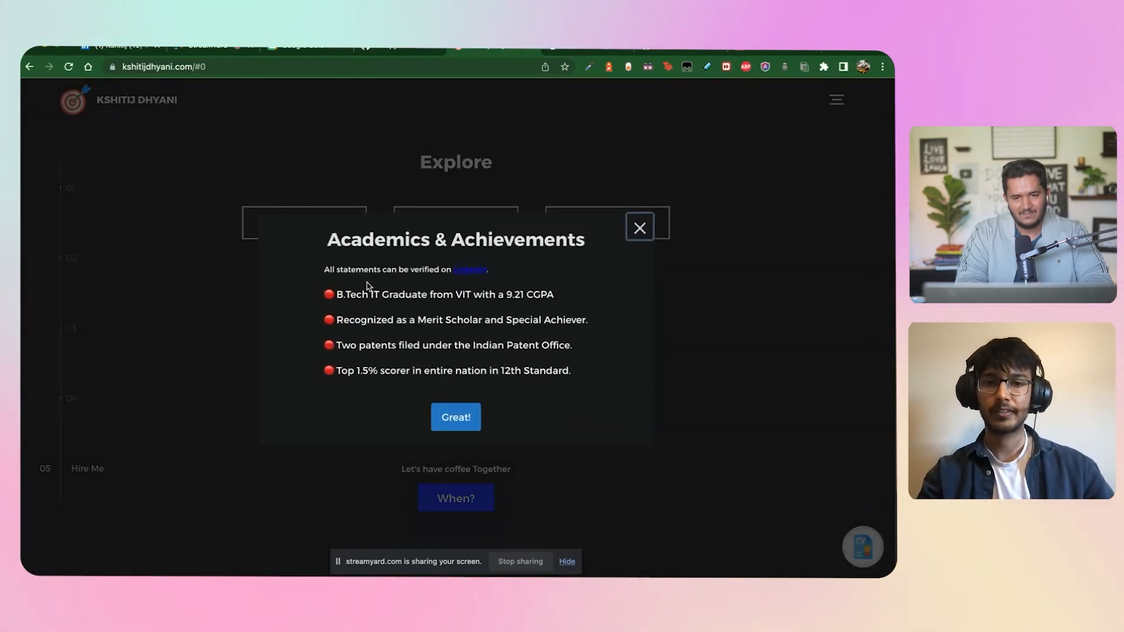
pyautogui.click(639, 227)
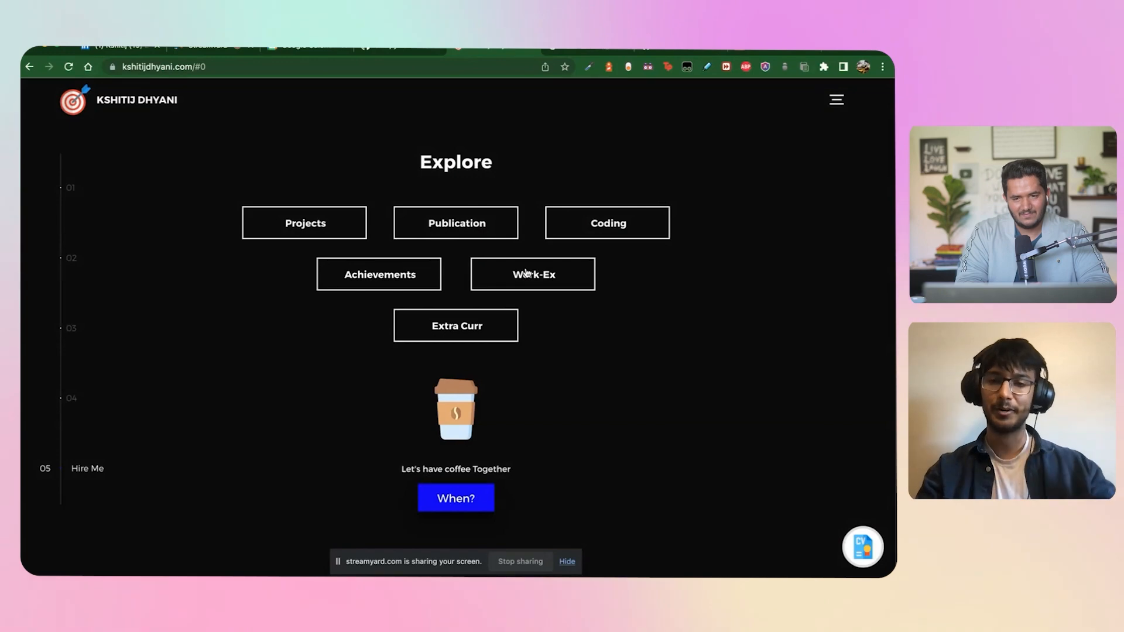
pyautogui.click(378, 274)
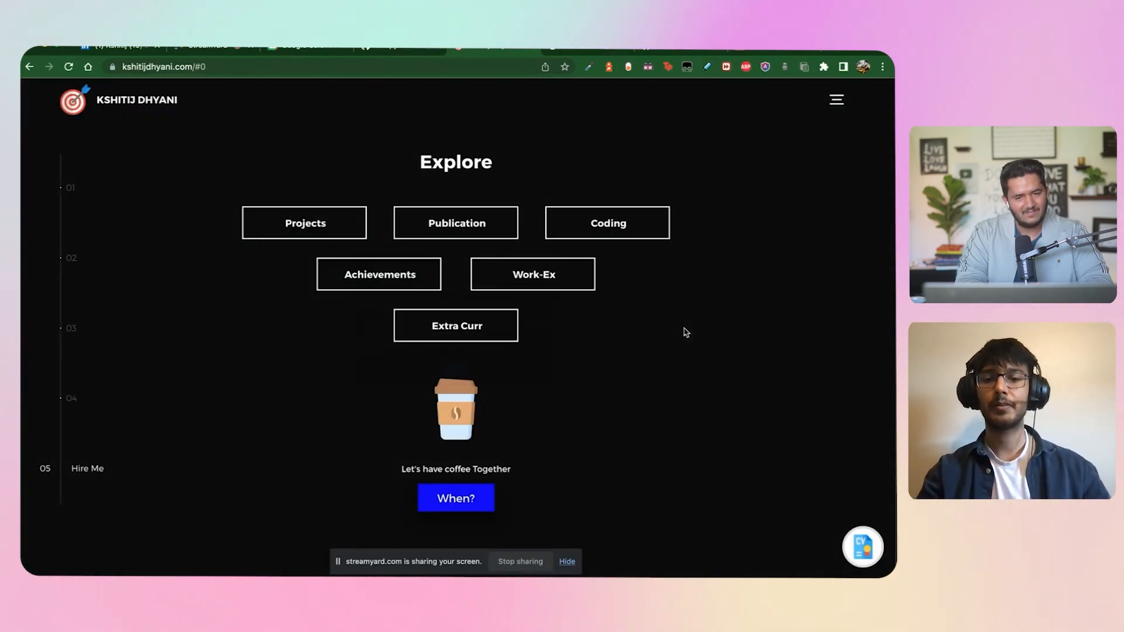
pyautogui.moveTo(680, 342)
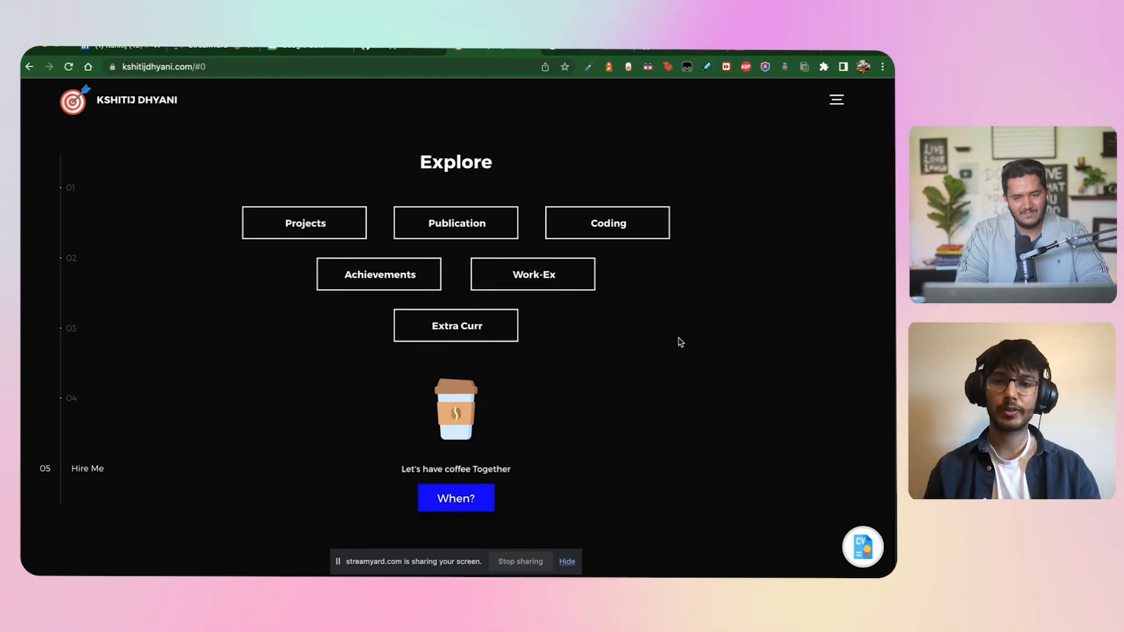